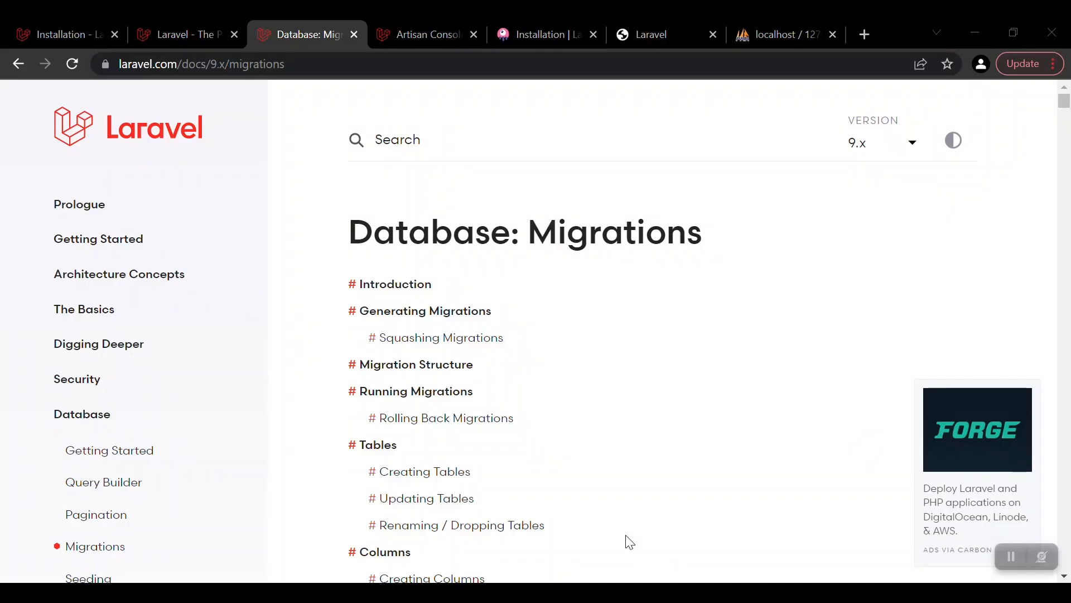
mouse_move(622, 536)
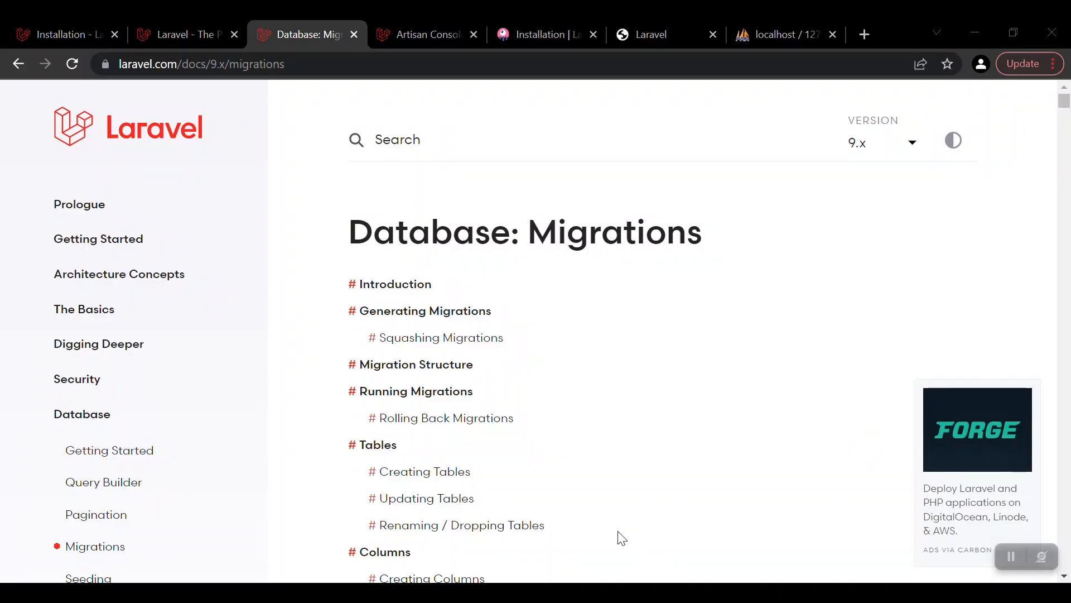
Step: Visit the local app's login page, then return to the migrations documentation
left_click(657, 34)
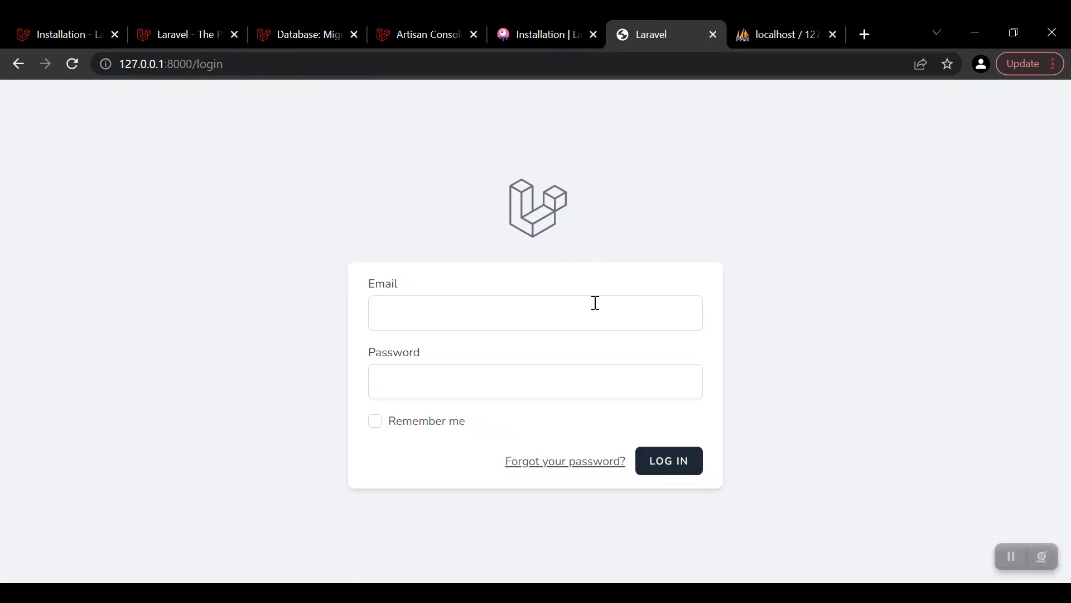
left_click(667, 460)
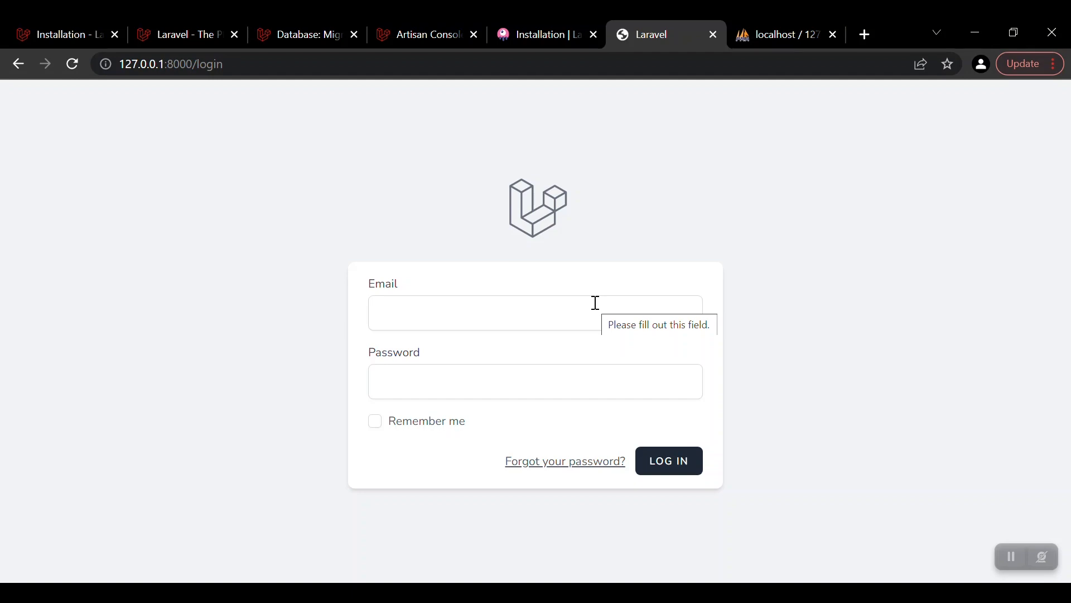
left_click(308, 34)
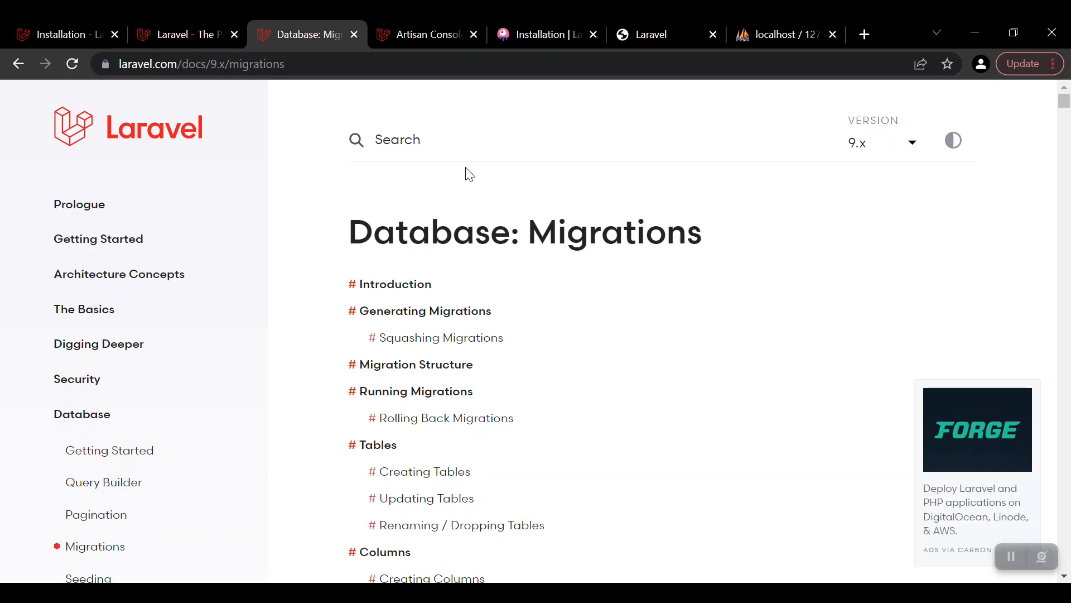
Step: Open the Artisan Console documentation and scroll through its introduction
left_click(427, 34)
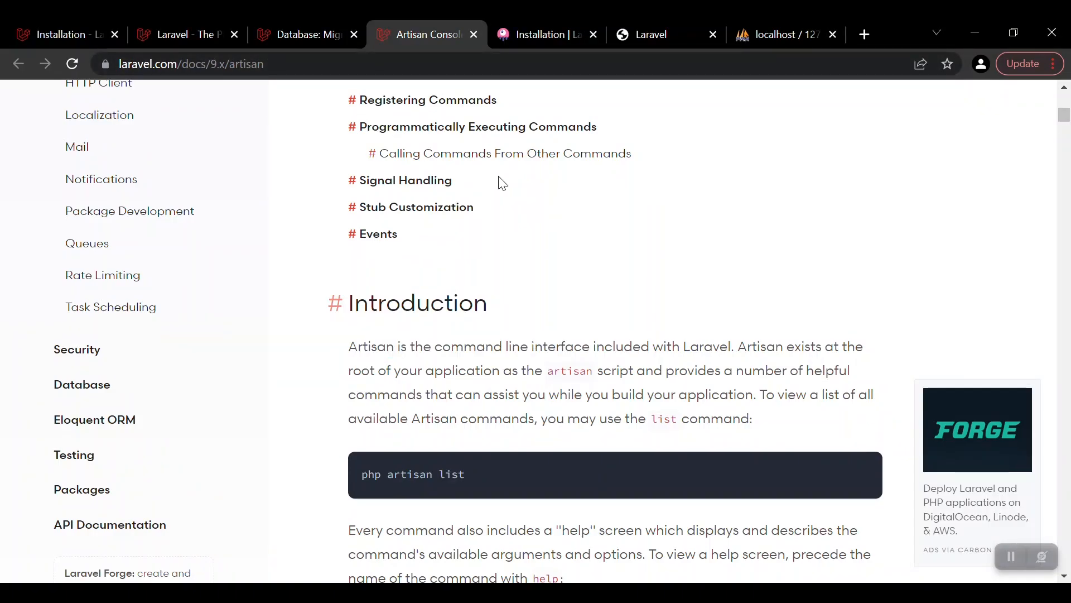
scroll("down", 3)
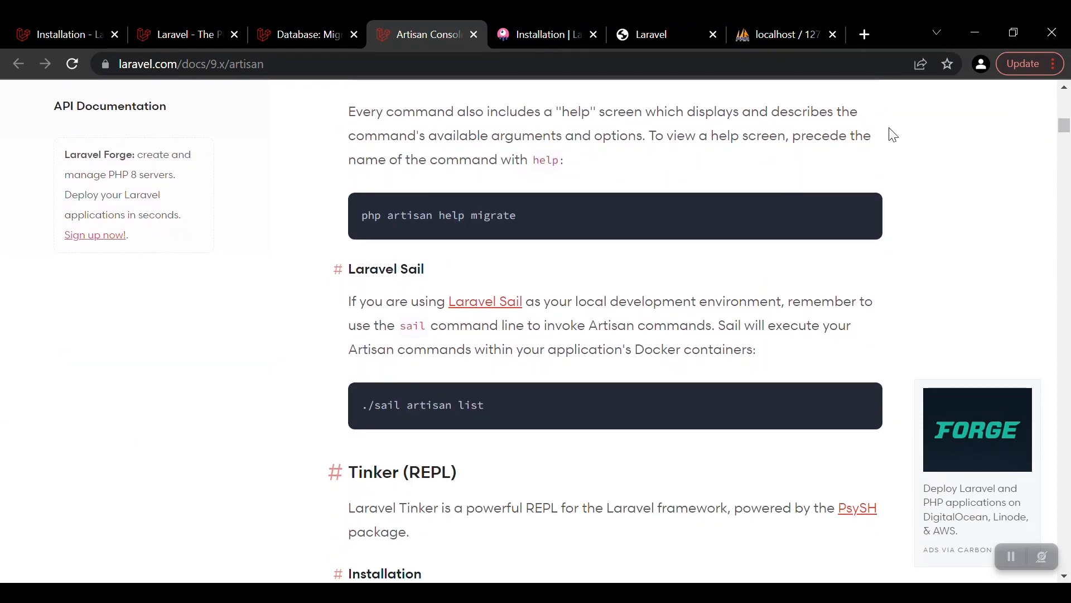
scroll("down", 3)
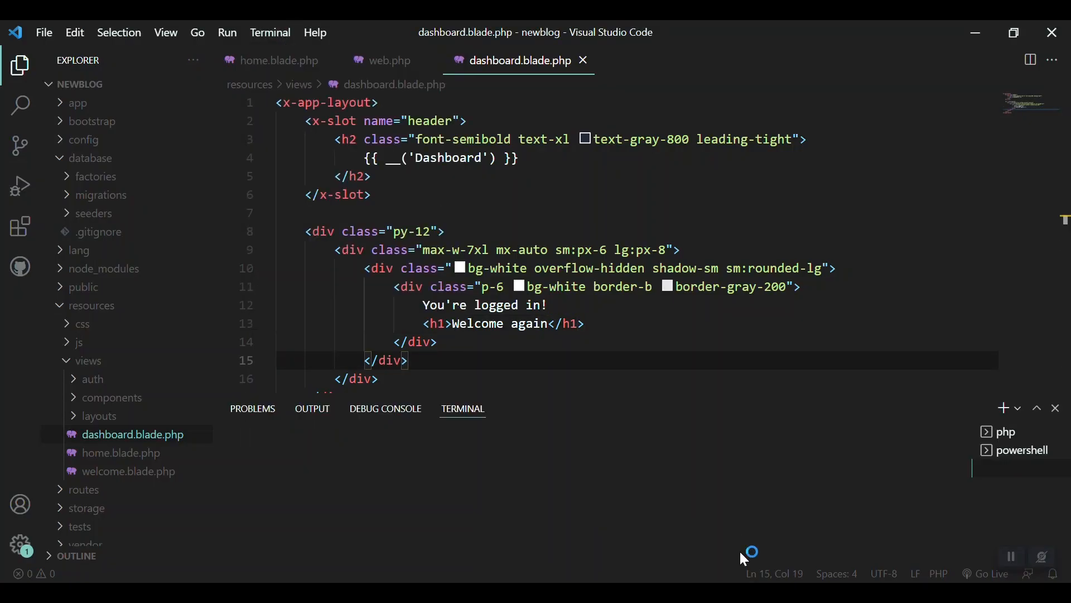
Step: Run php artisan migrate in the newblog terminal to create the default tables
left_click(1004, 431)
type("php artisan migrate")
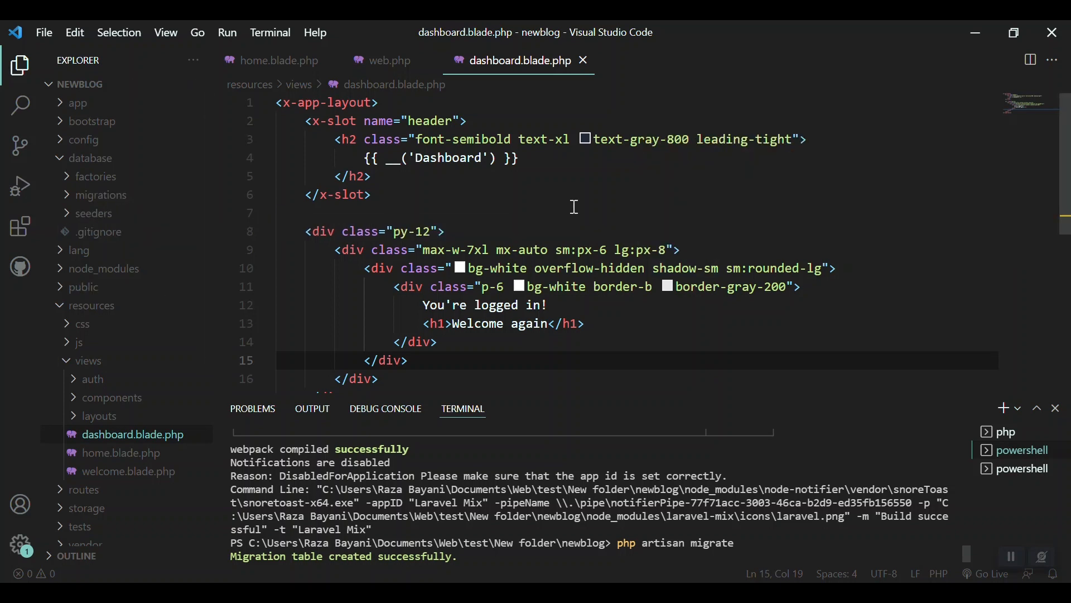
mouse_move(929, 480)
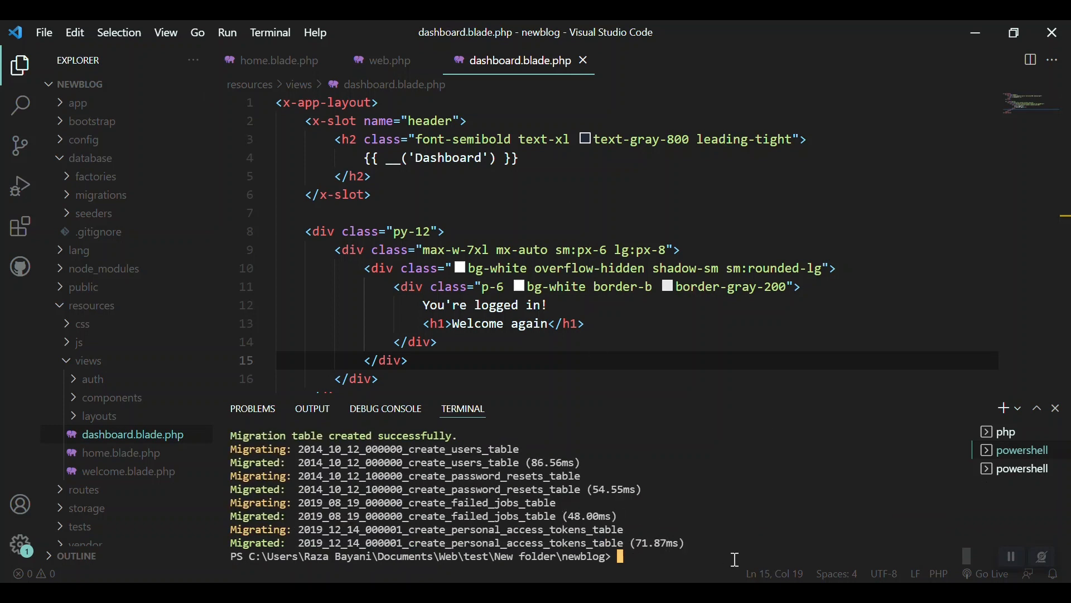
Step: Run php artisan list and scroll down to select the make:migration command
type("php")
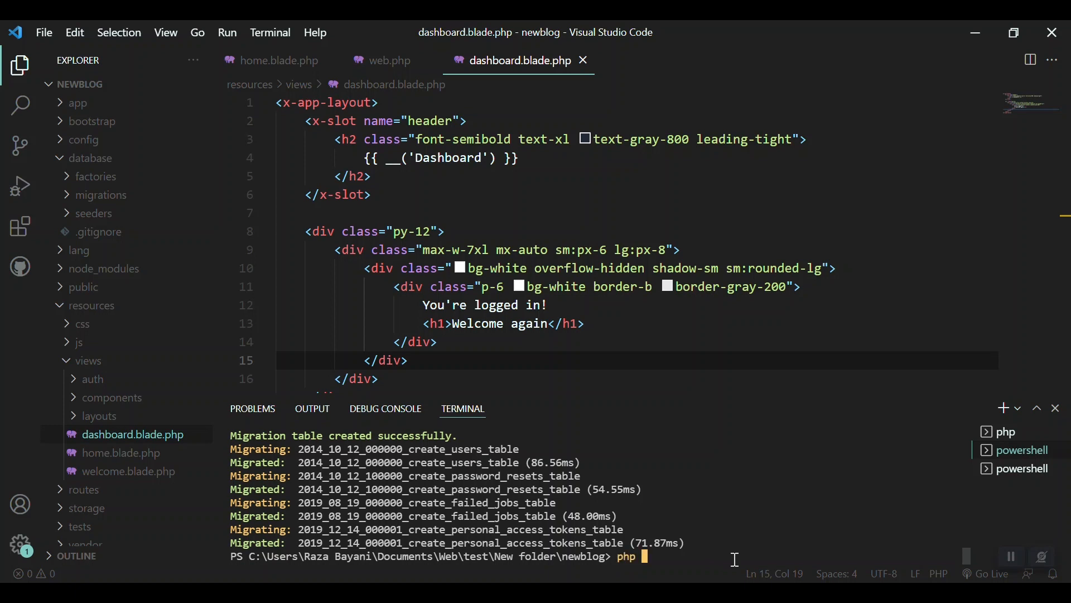
type("artisan list")
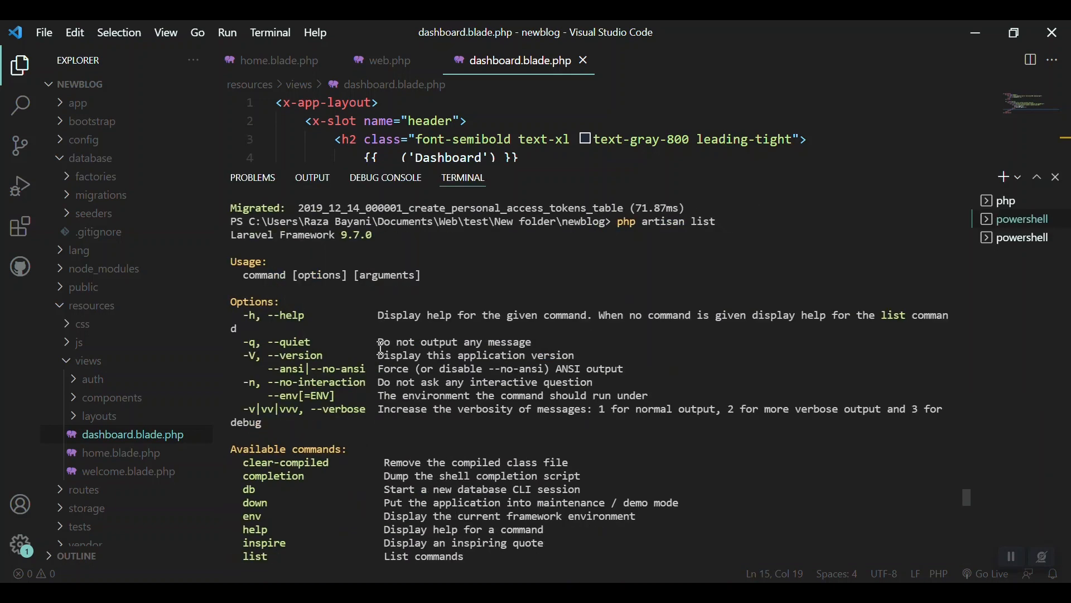
scroll("down", 3)
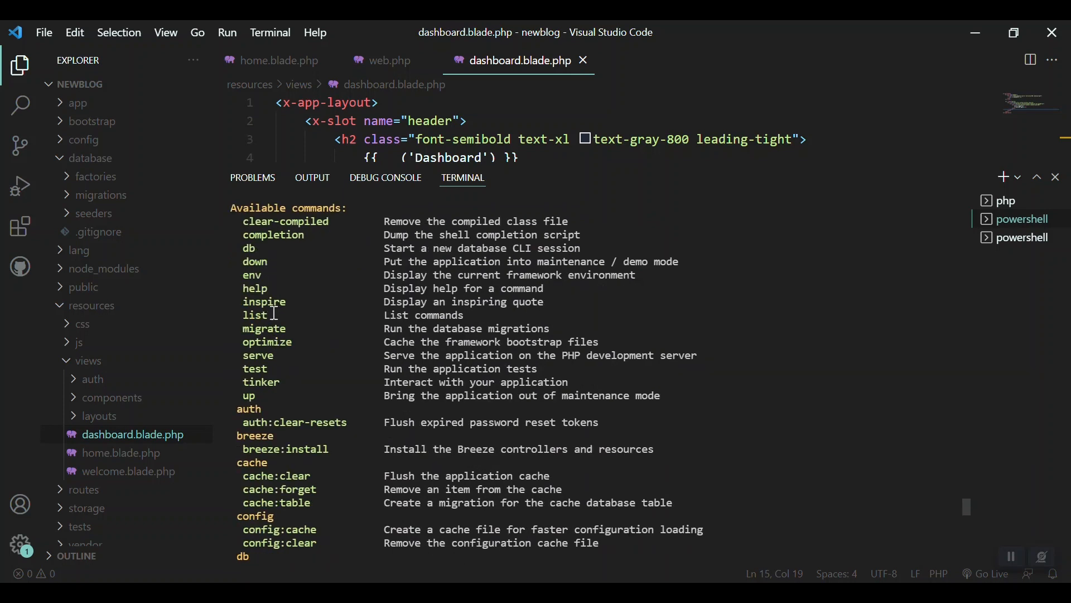
scroll("down", 3)
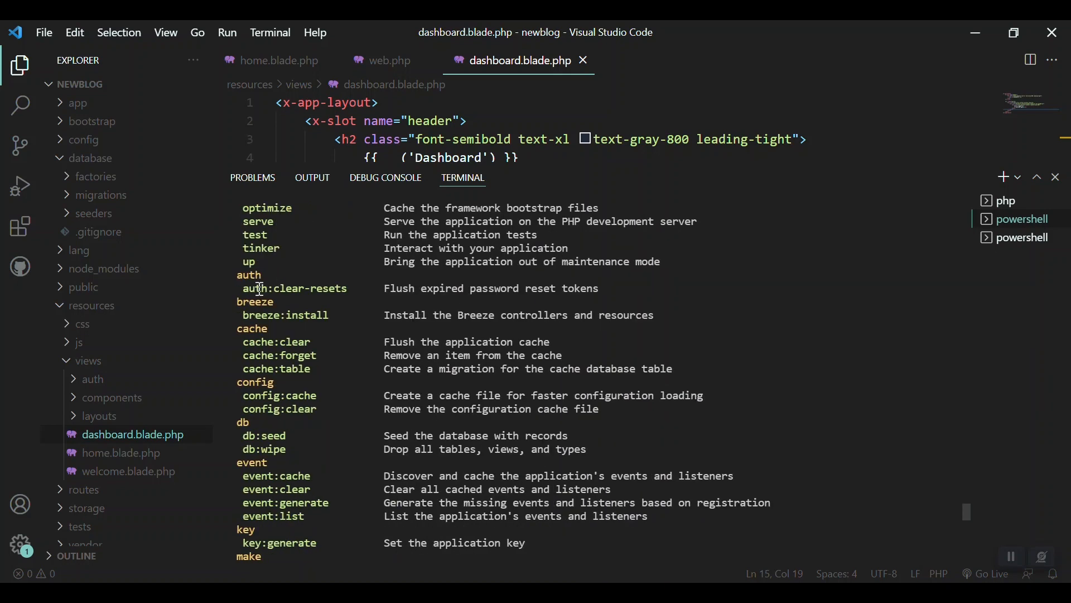
mouse_move(297, 330)
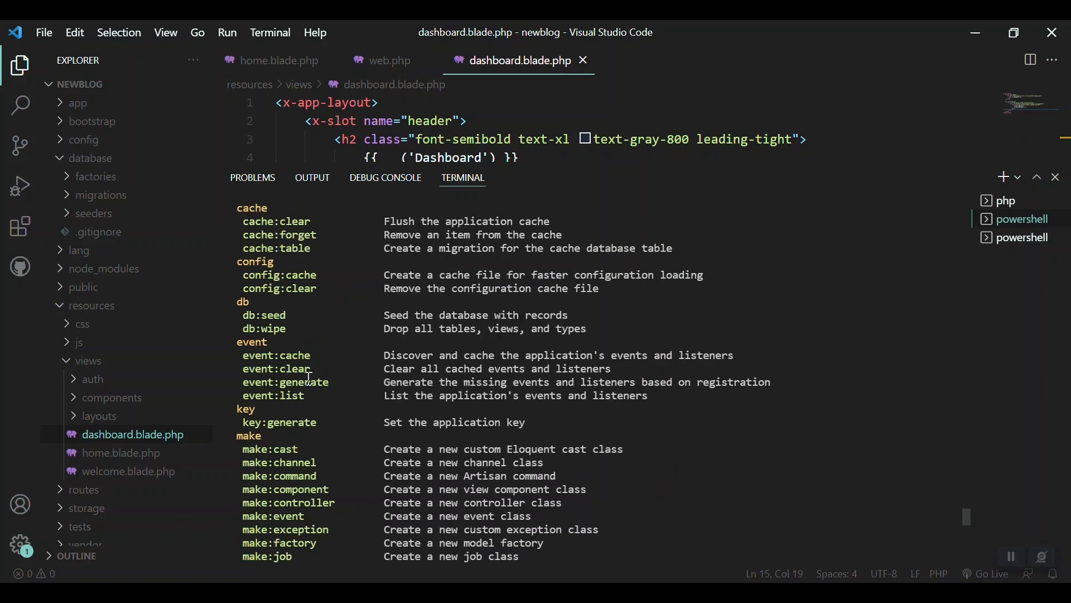
mouse_move(289, 436)
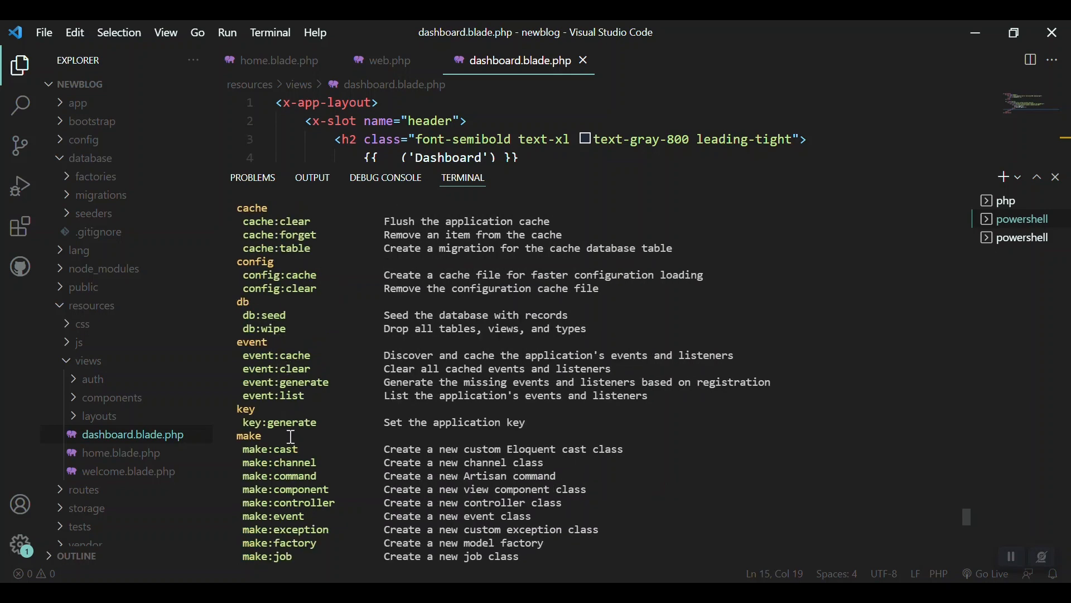
scroll("down", 3)
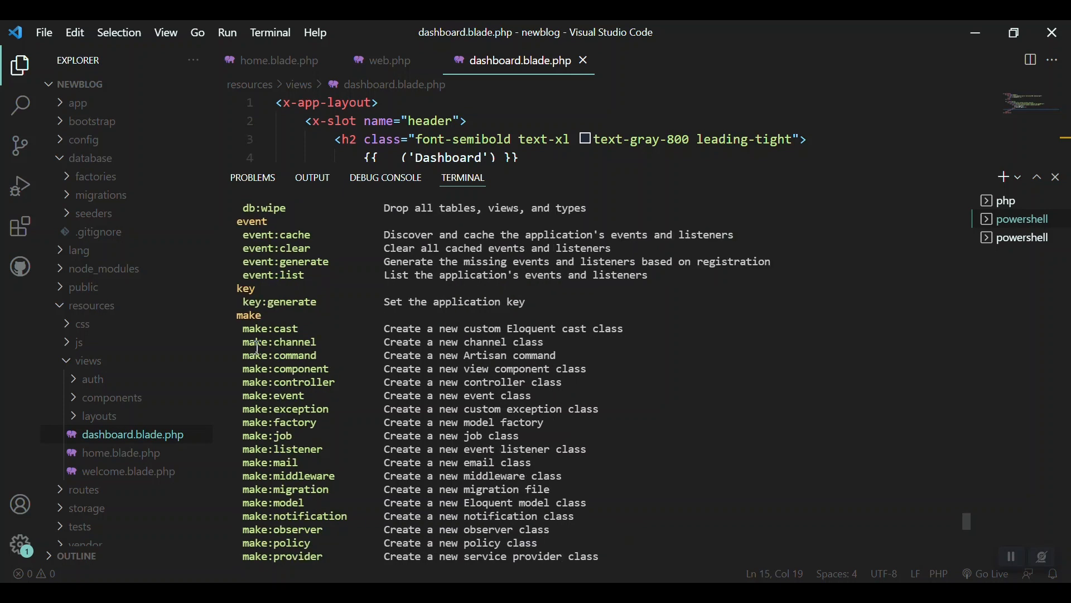
mouse_move(331, 407)
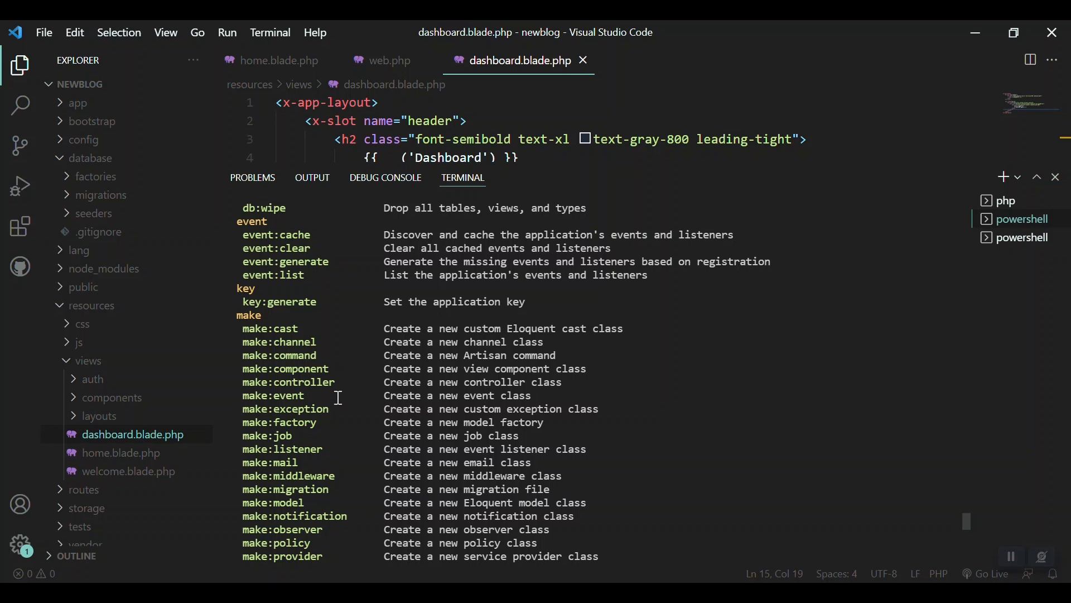
scroll("down", 3)
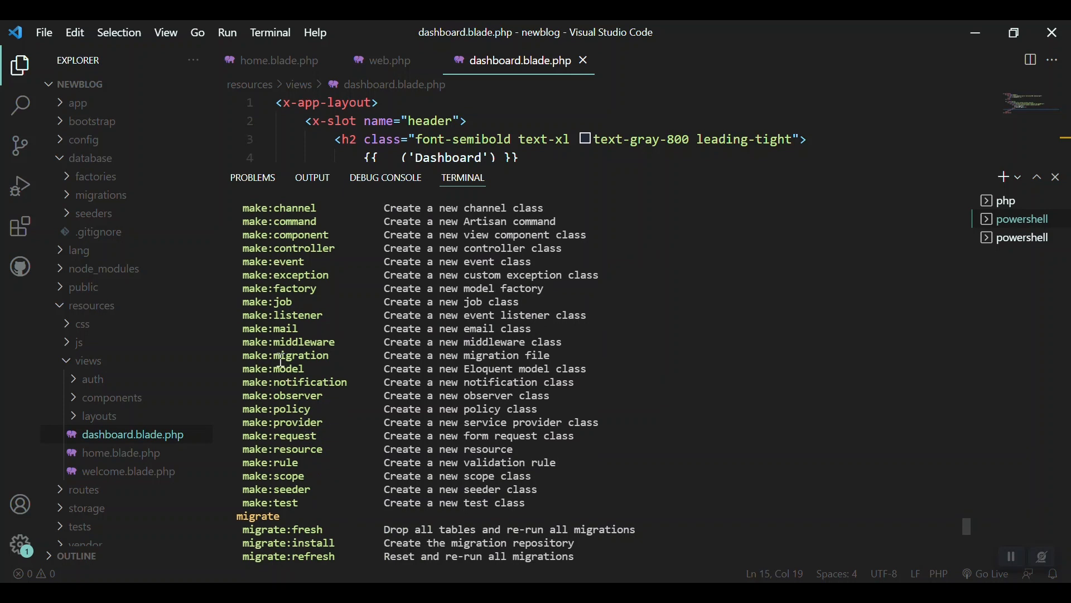
double_click(272, 368)
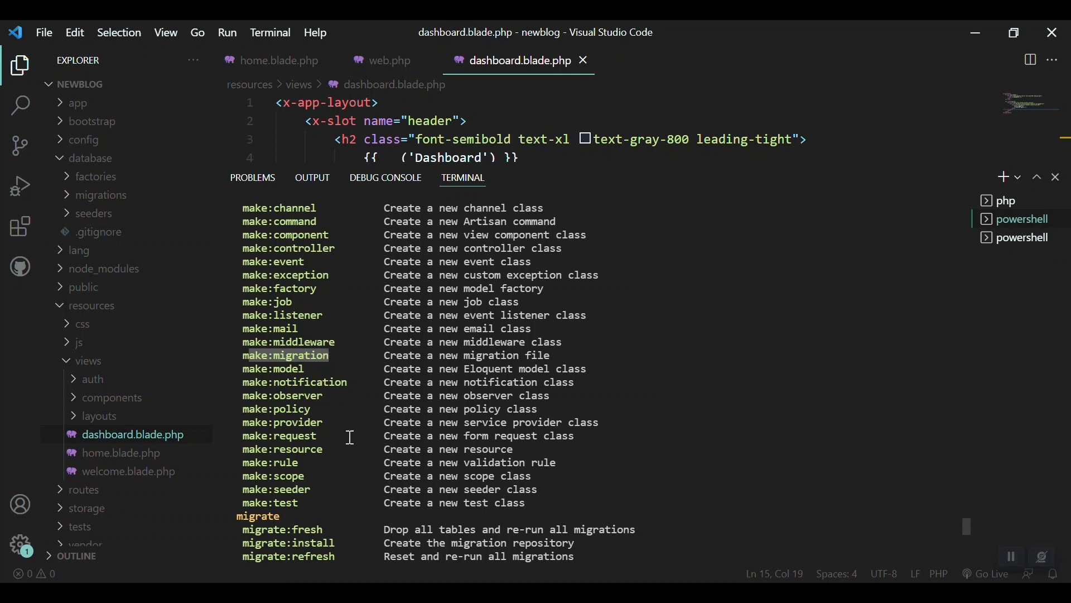
scroll("down", 3)
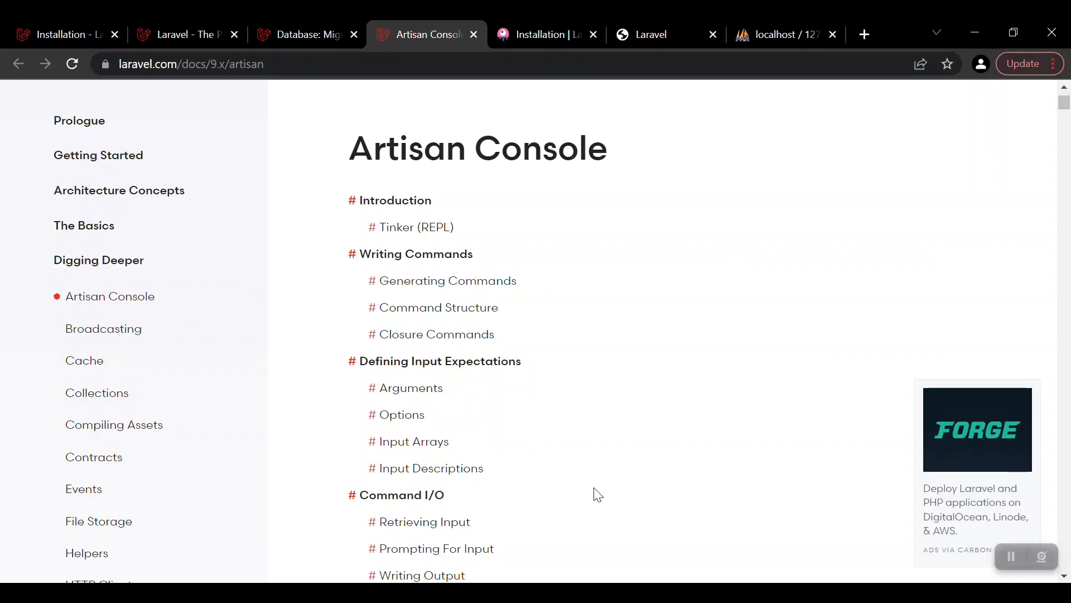
Step: Return to the Database: Migrations docs at the Generating Migrations section
left_click(306, 34)
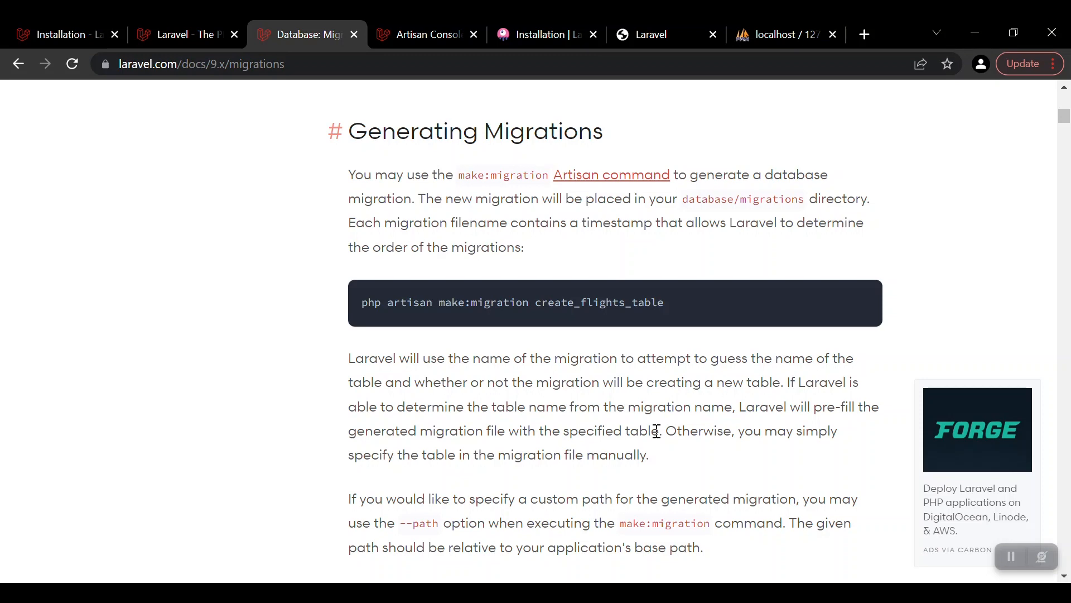
Step: Read through the make:migration example and the Migration Structure flights table example
scroll("down", 3)
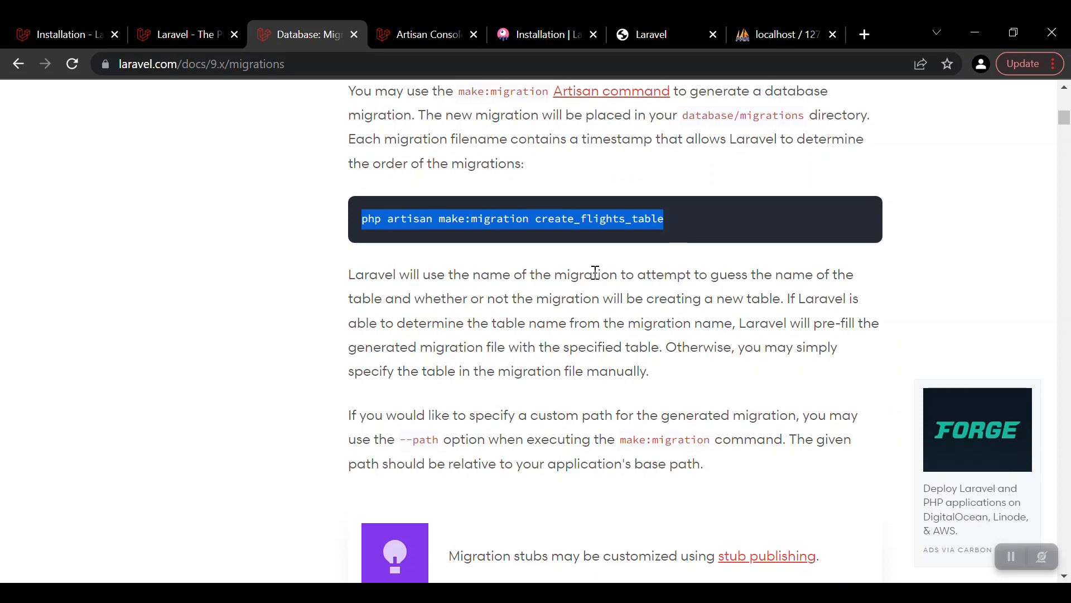
scroll("down", 3)
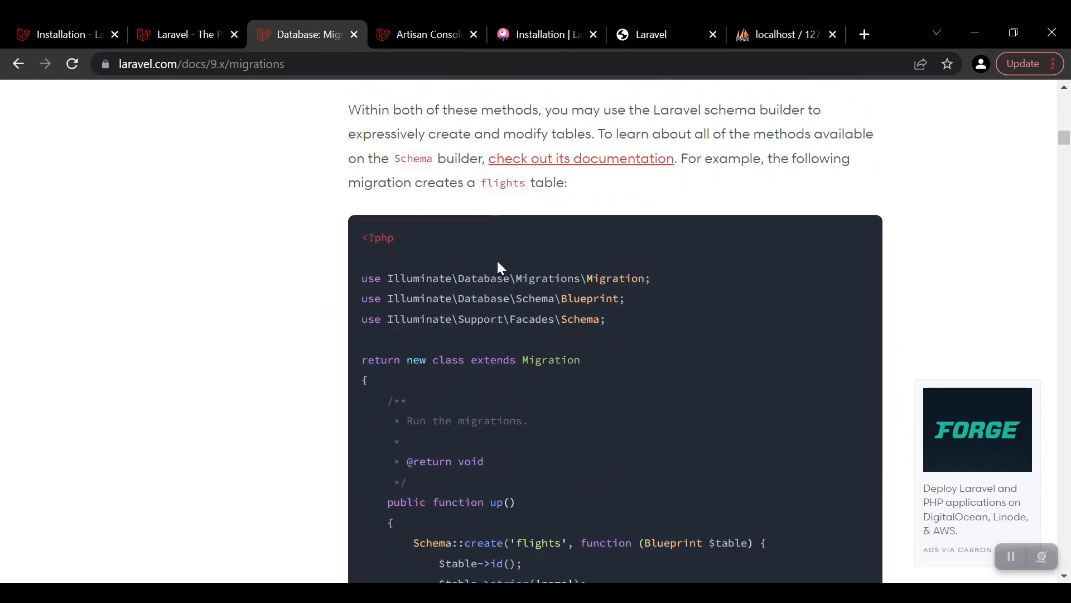
scroll("up", 3)
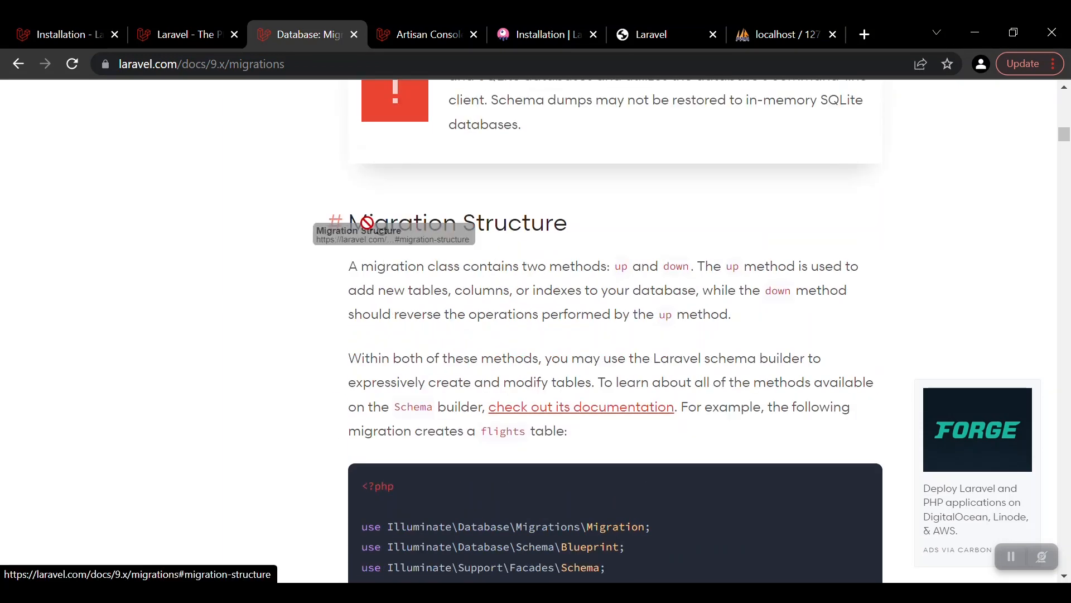
scroll("down", 3)
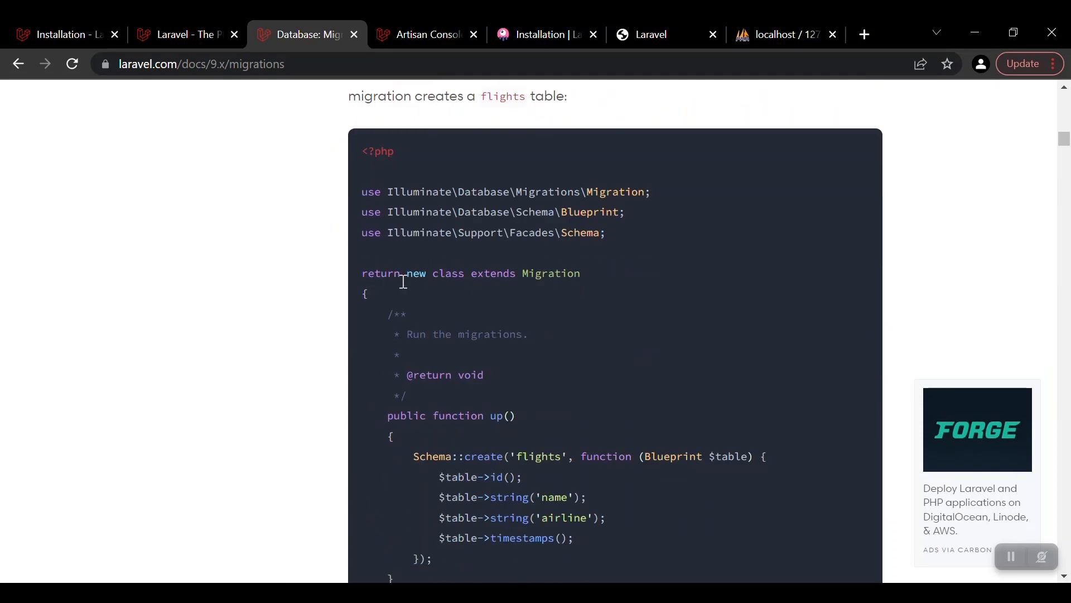
scroll("down", 3)
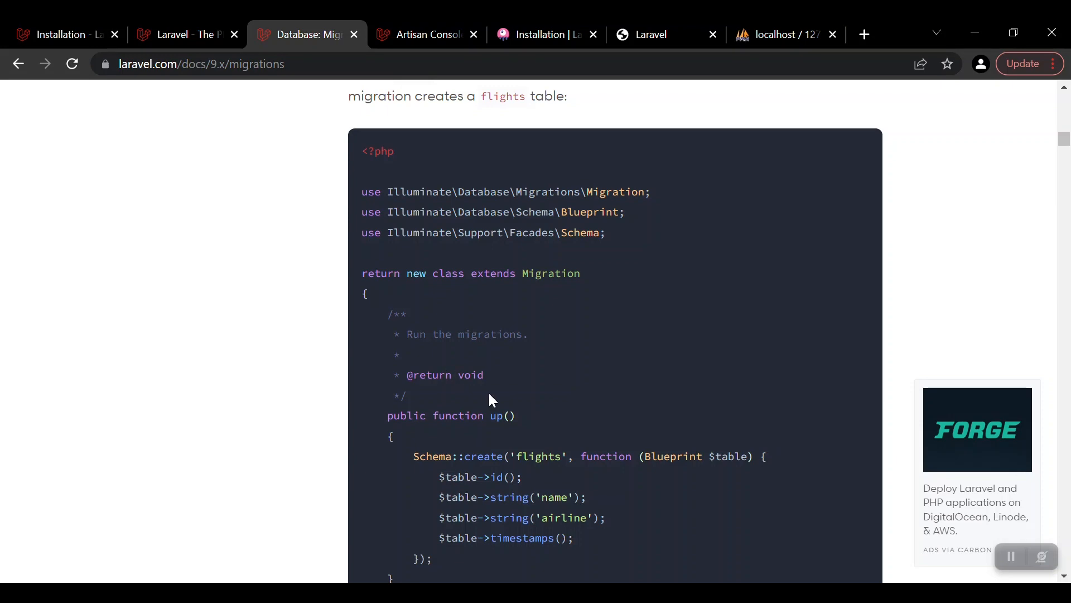
scroll("down", 3)
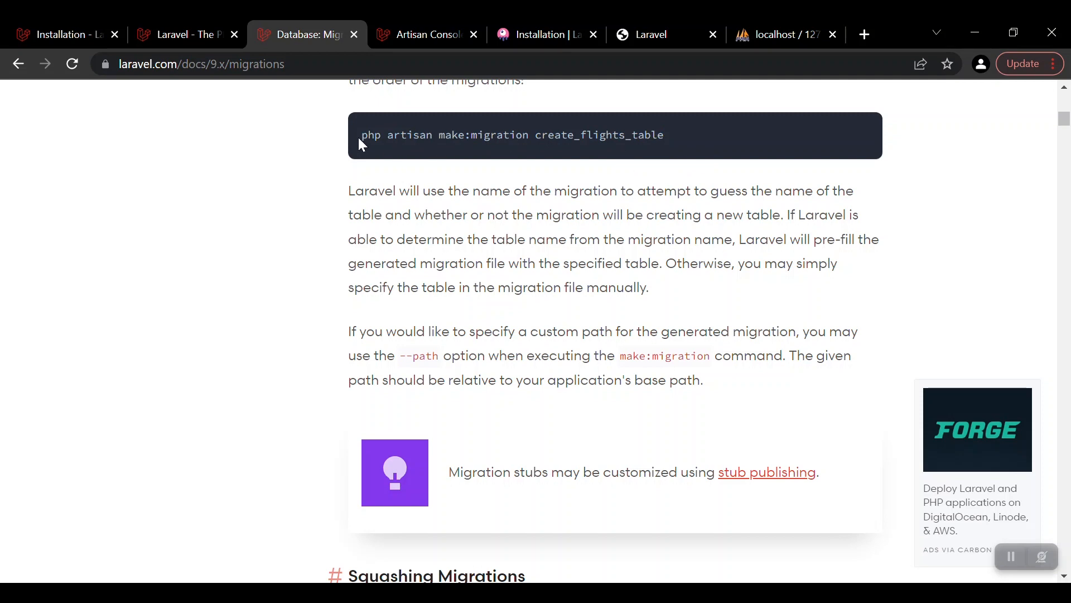
left_click_drag(361, 134, 663, 134)
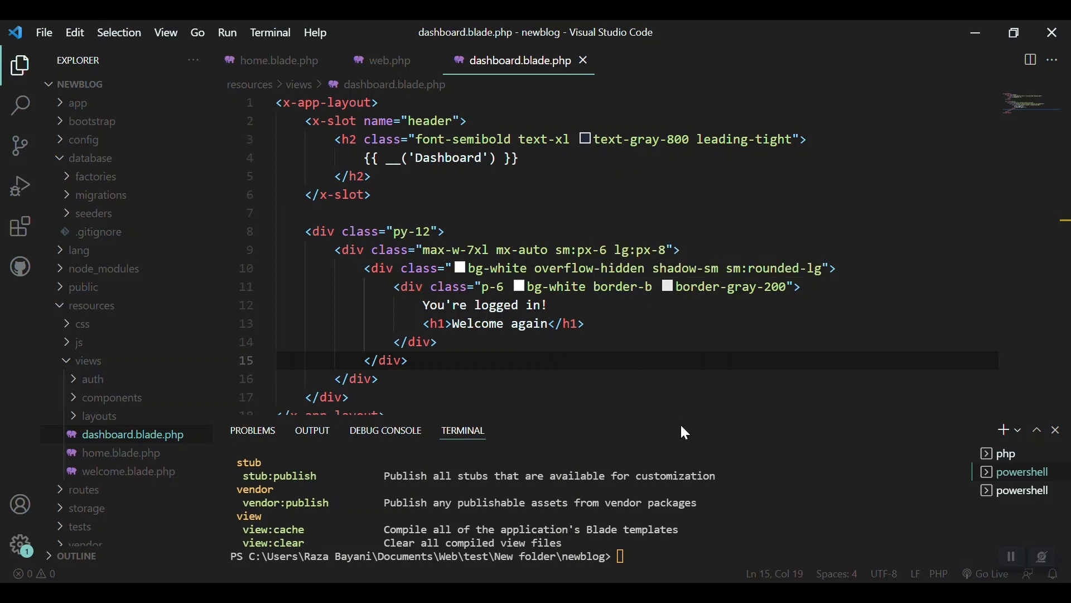
mouse_move(671, 336)
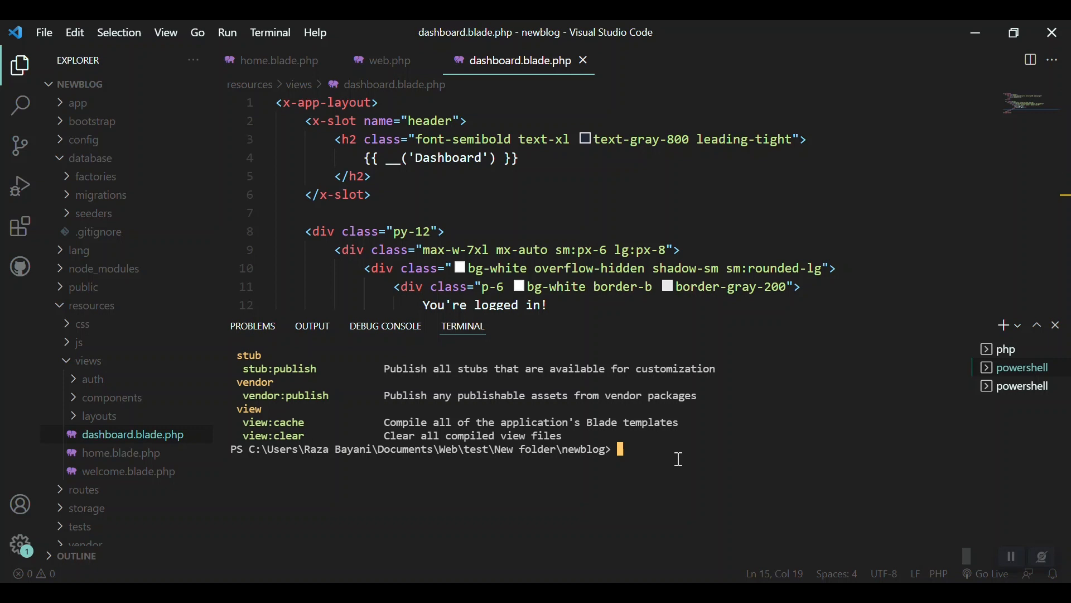
Step: Run php artisan make:migration create_posts_table in the terminal
type("php artisan")
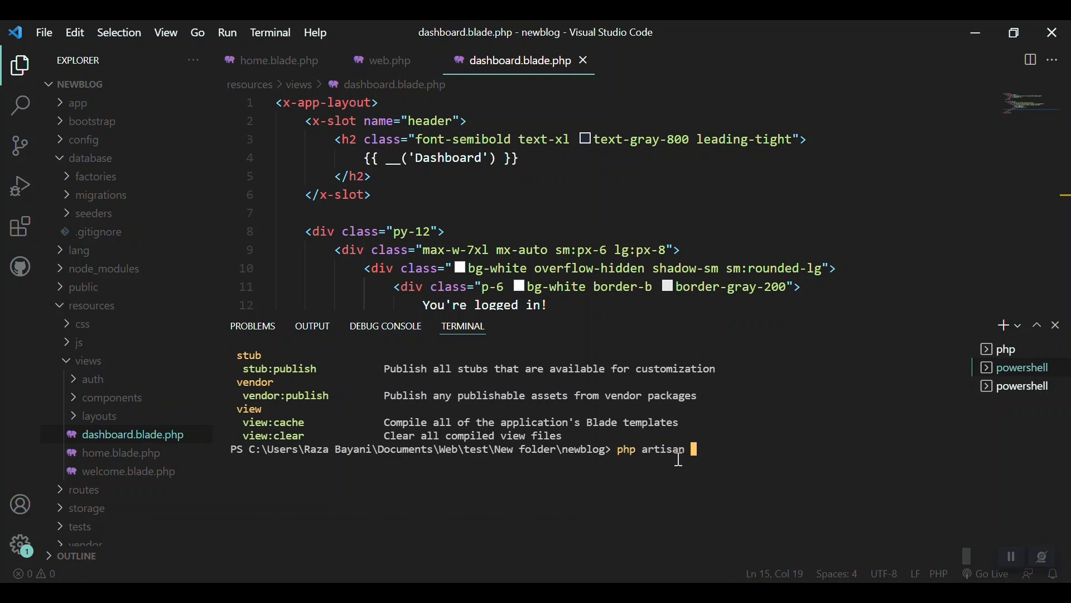
type("make")
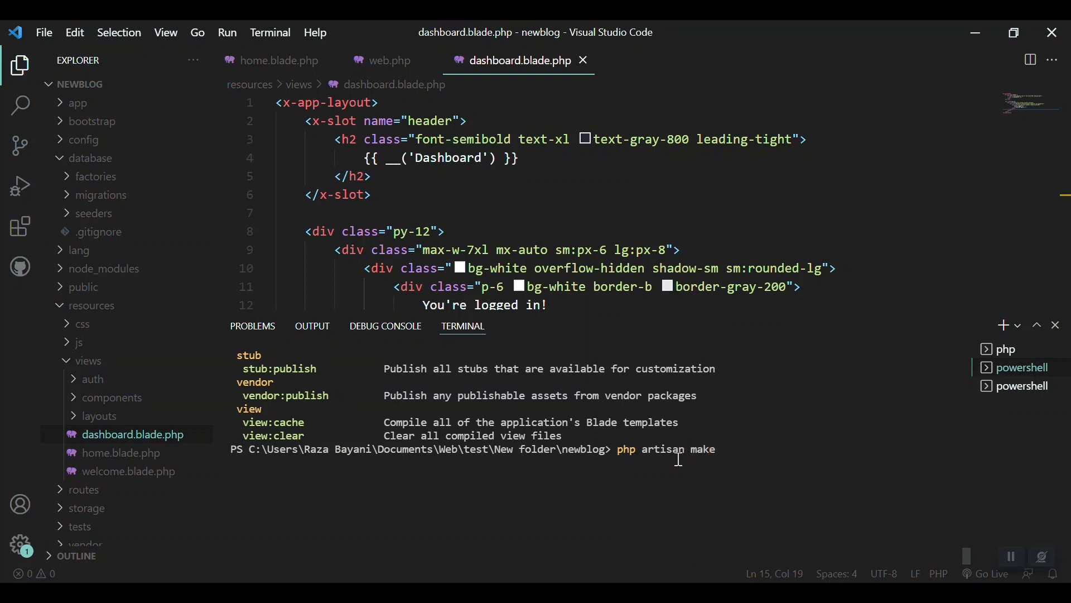
type(":migrat")
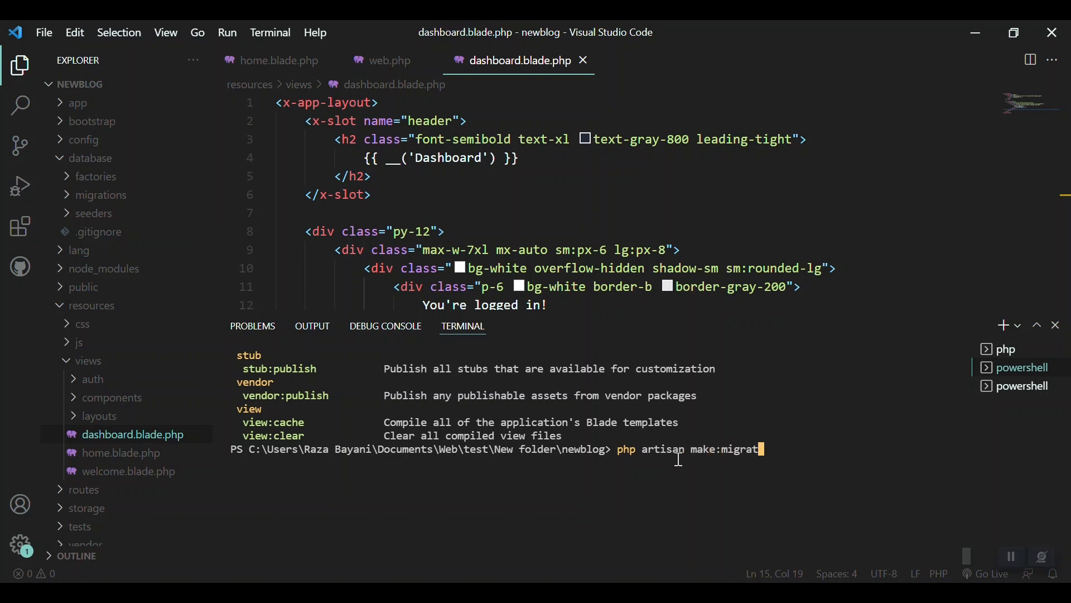
type("ion")
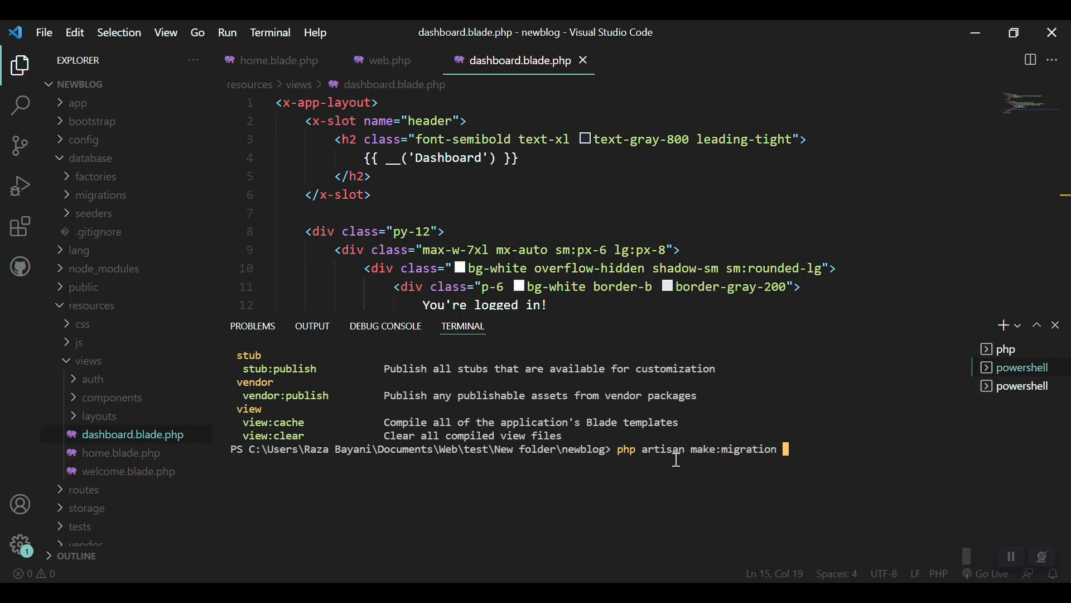
type("create_po")
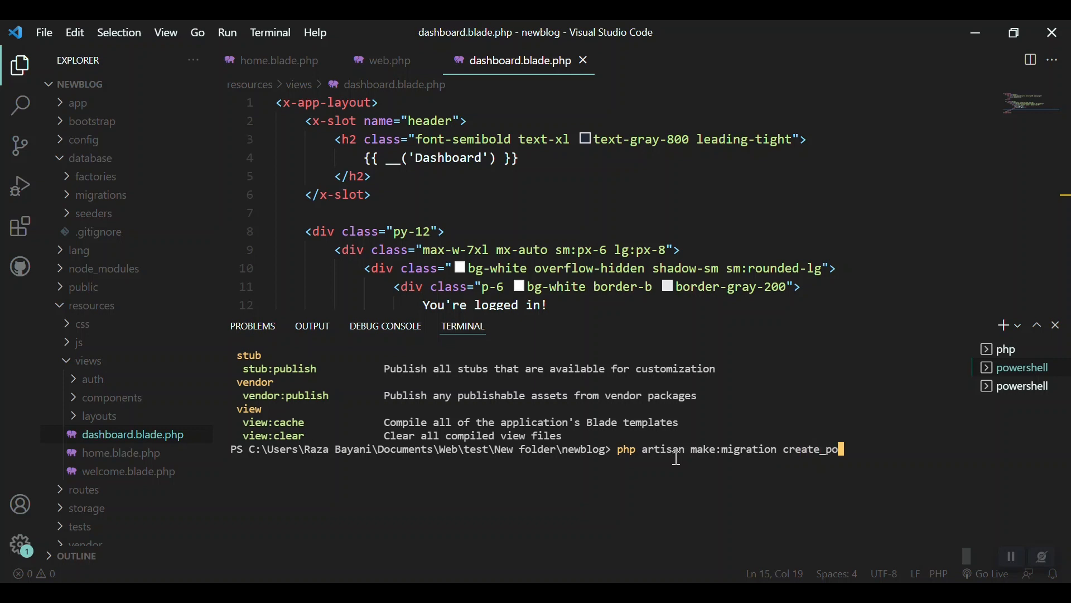
type("sts_t")
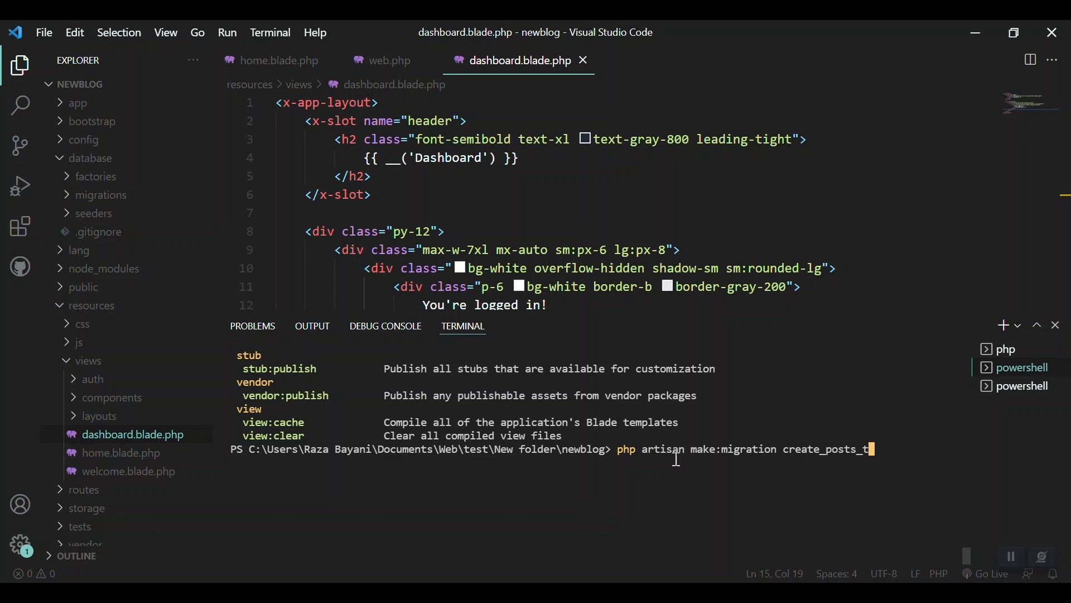
type("able")
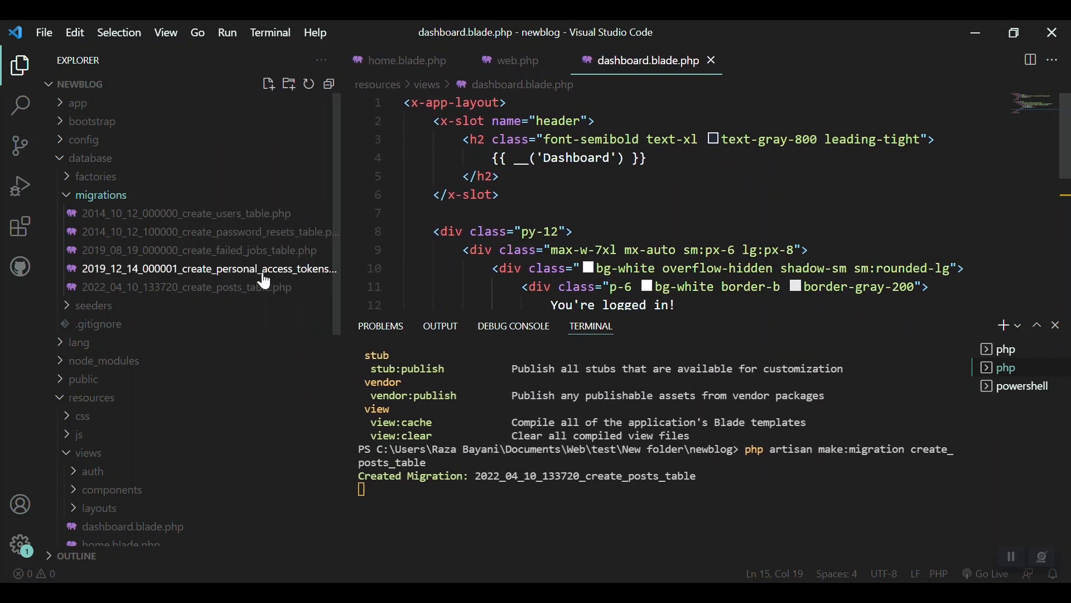
Step: Open the create_posts_table migration, hide the terminal, and place the cursor in the schema
double_click(184, 287)
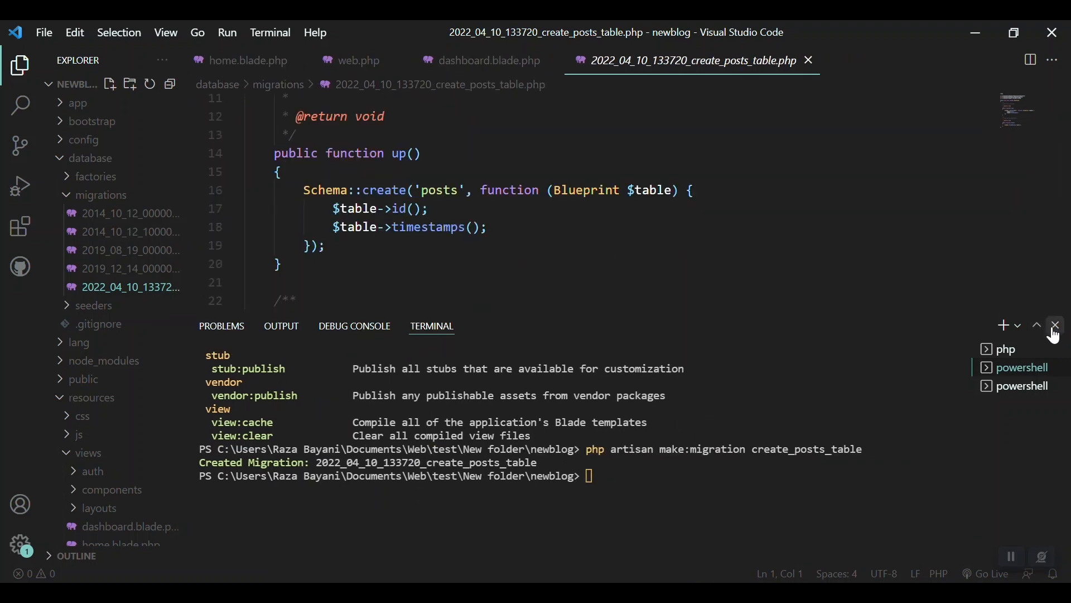
left_click(1053, 328)
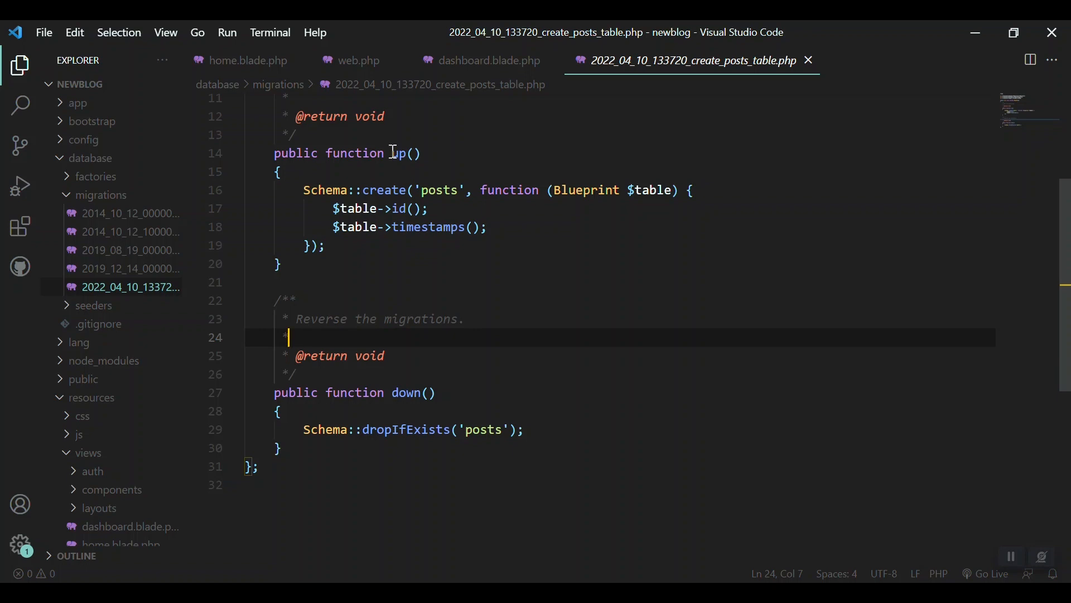
left_click_drag(401, 153, 280, 263)
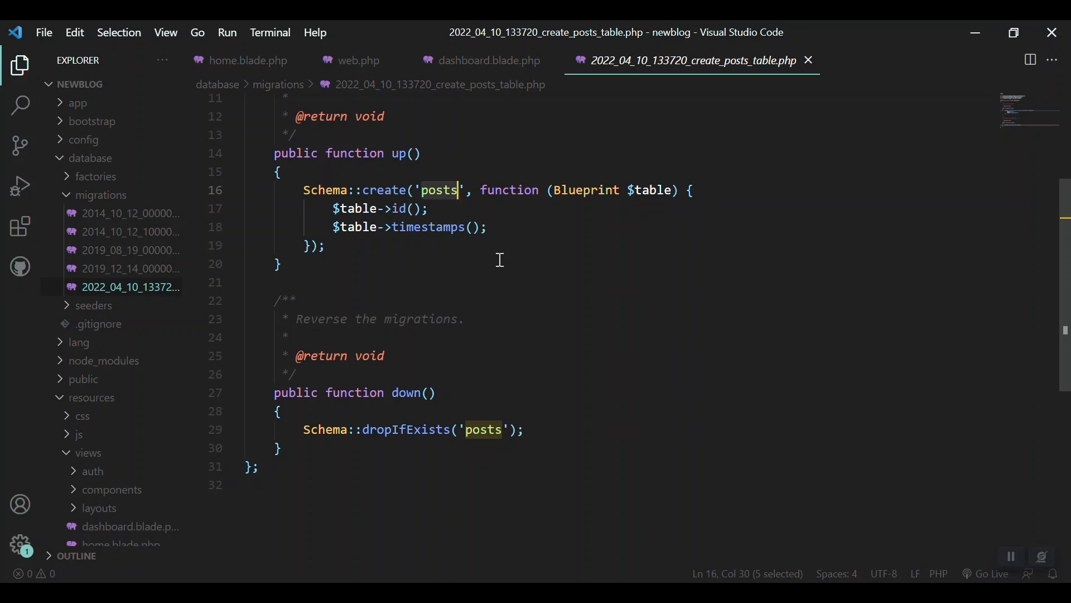
mouse_move(499, 226)
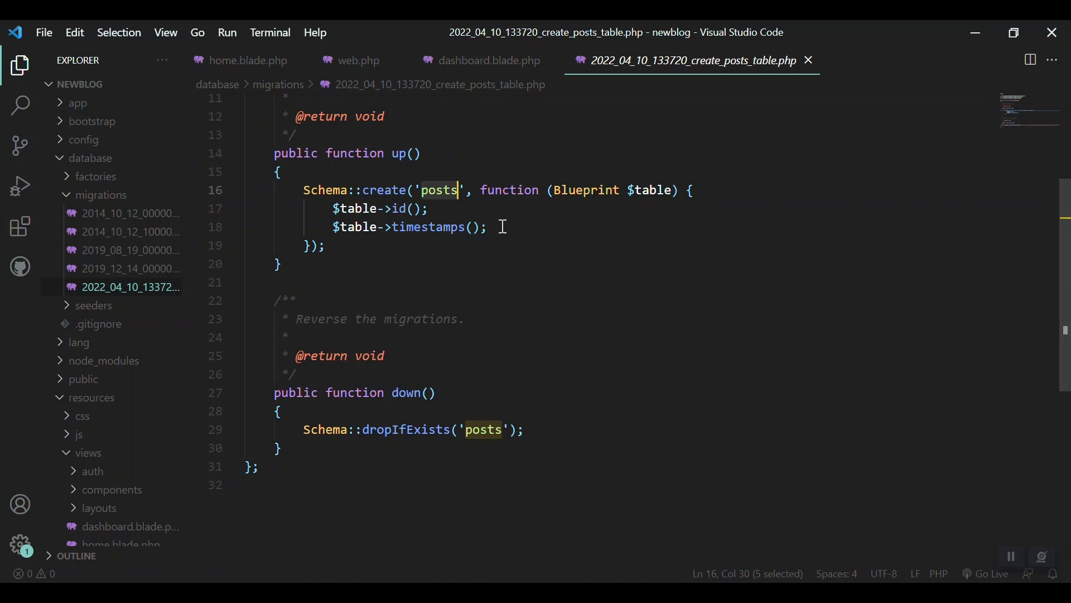
left_click(498, 227)
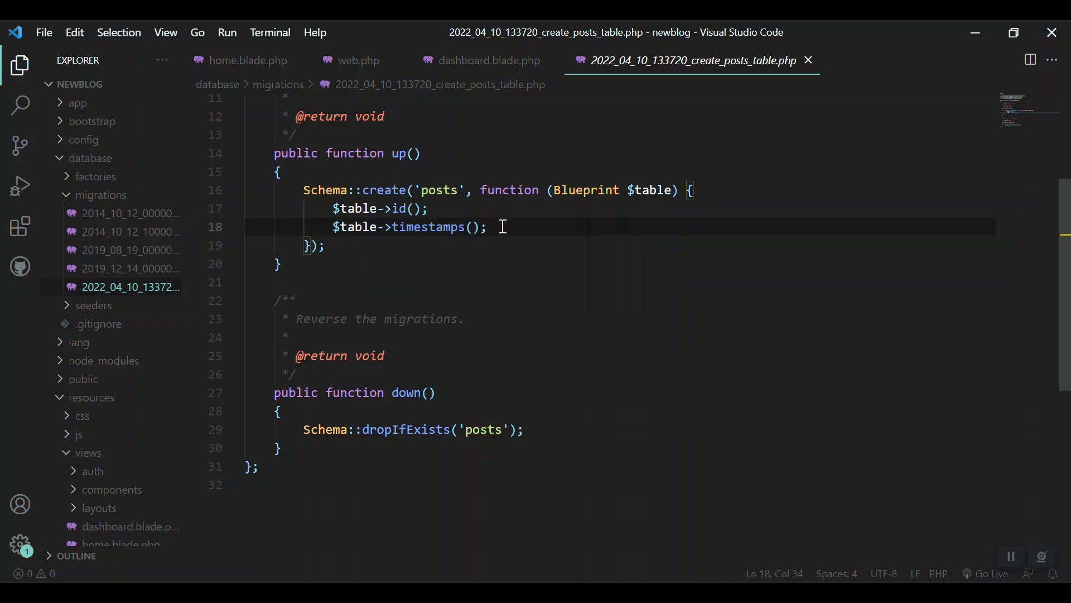
left_click(429, 208)
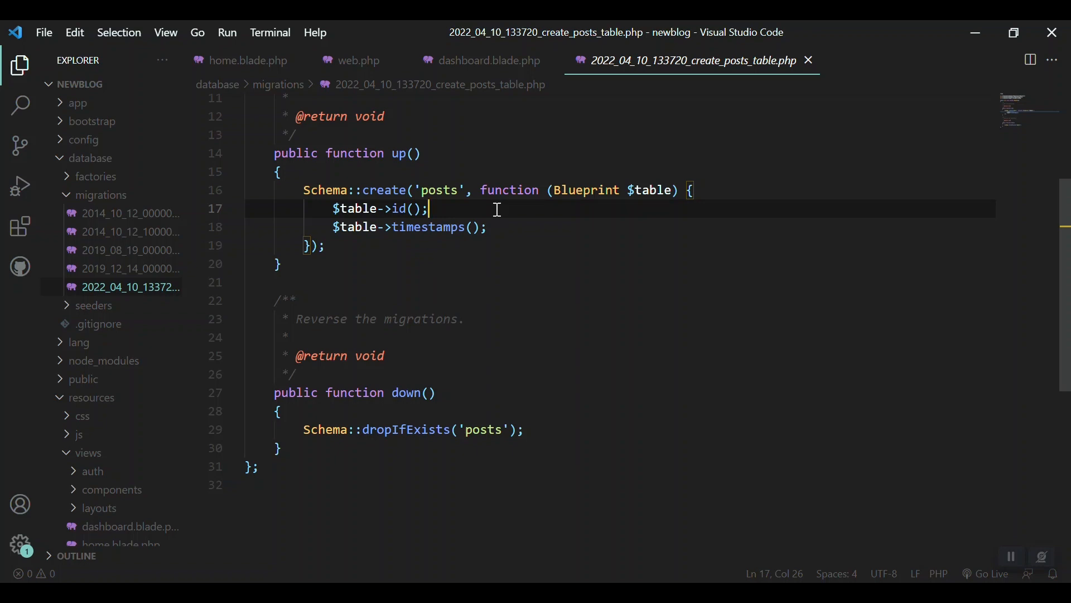
left_click_drag(429, 208, 346, 208)
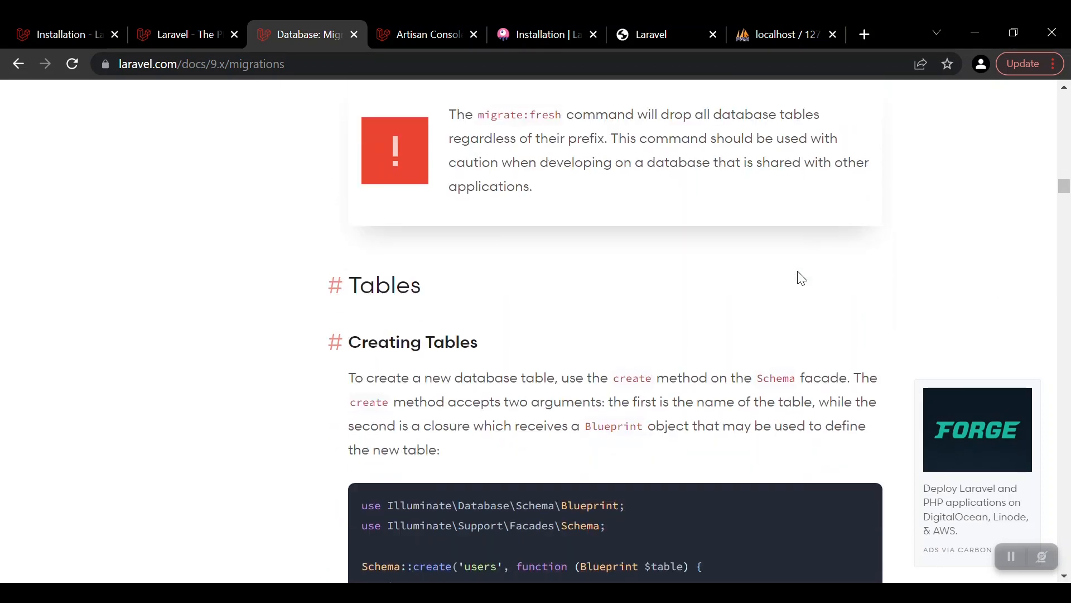
Step: Scroll the migrations docs down to the Available Column Types list
scroll("down", 3)
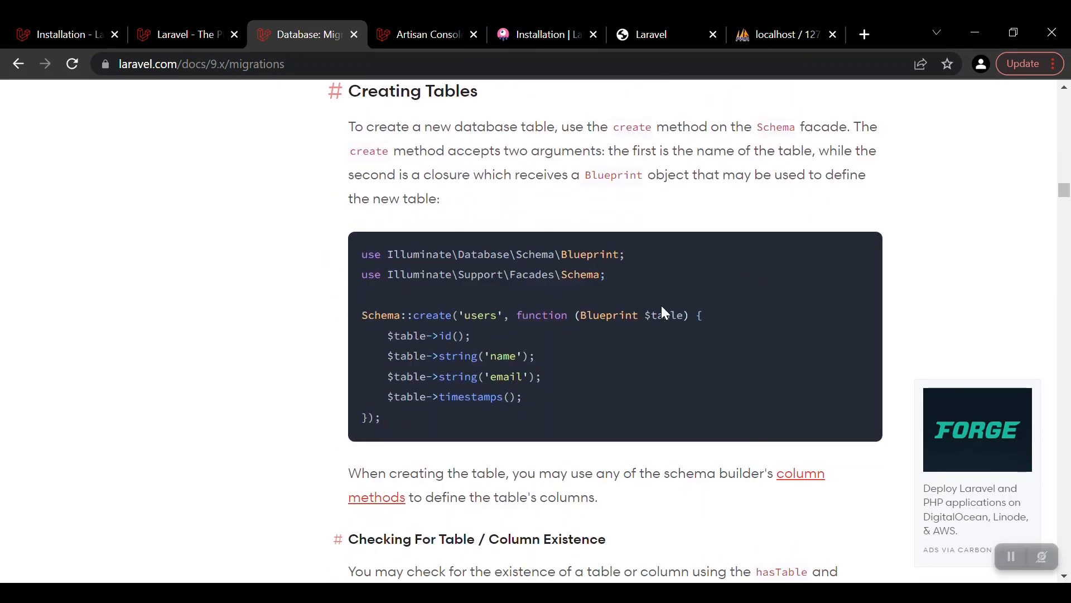
mouse_move(430, 331)
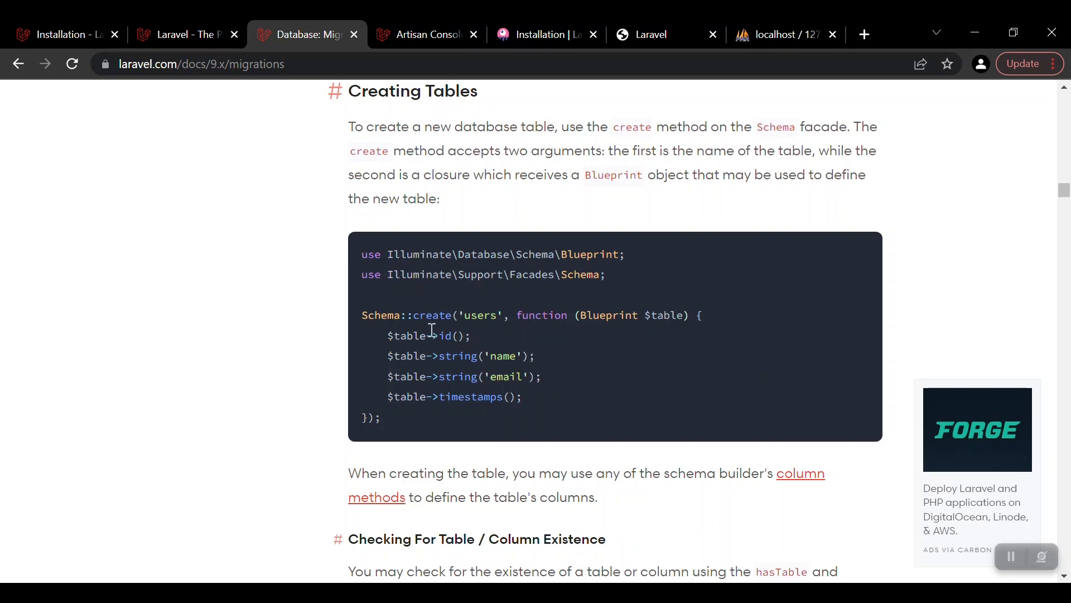
mouse_move(388, 350)
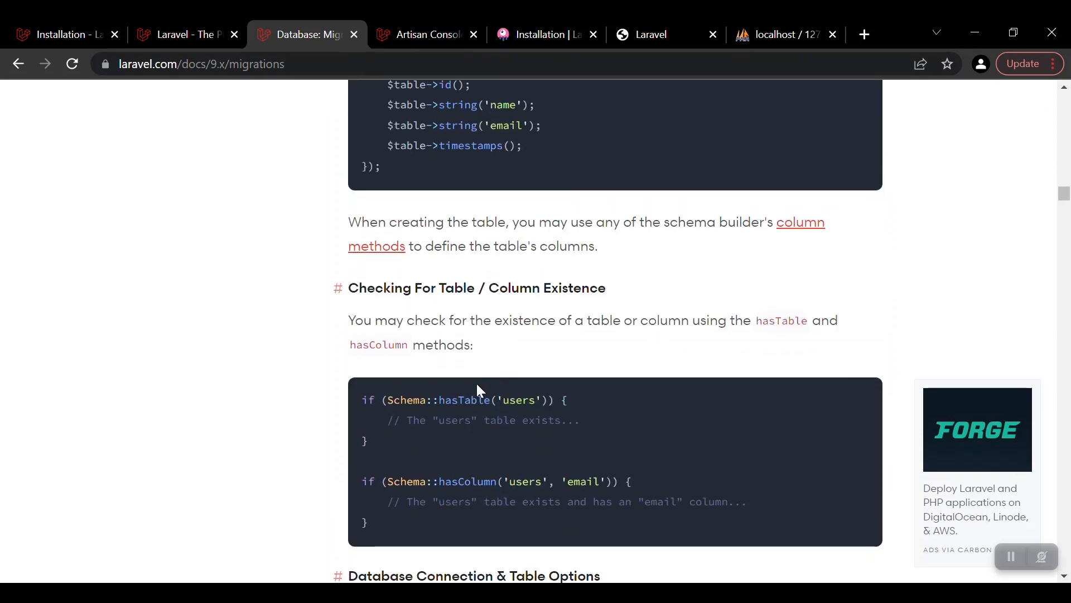
scroll("down", 3)
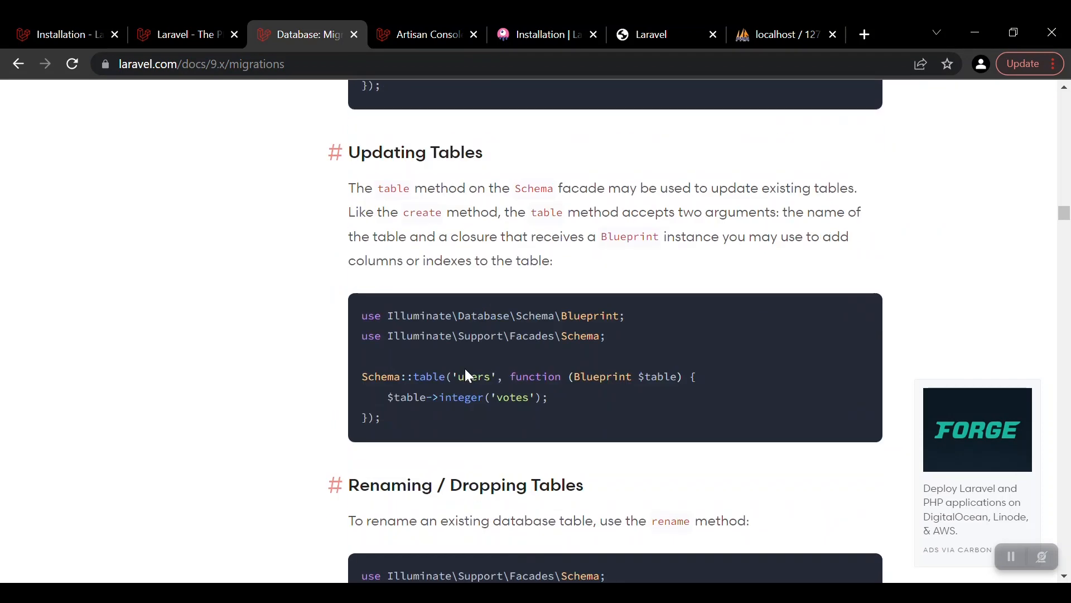
scroll("down", 3)
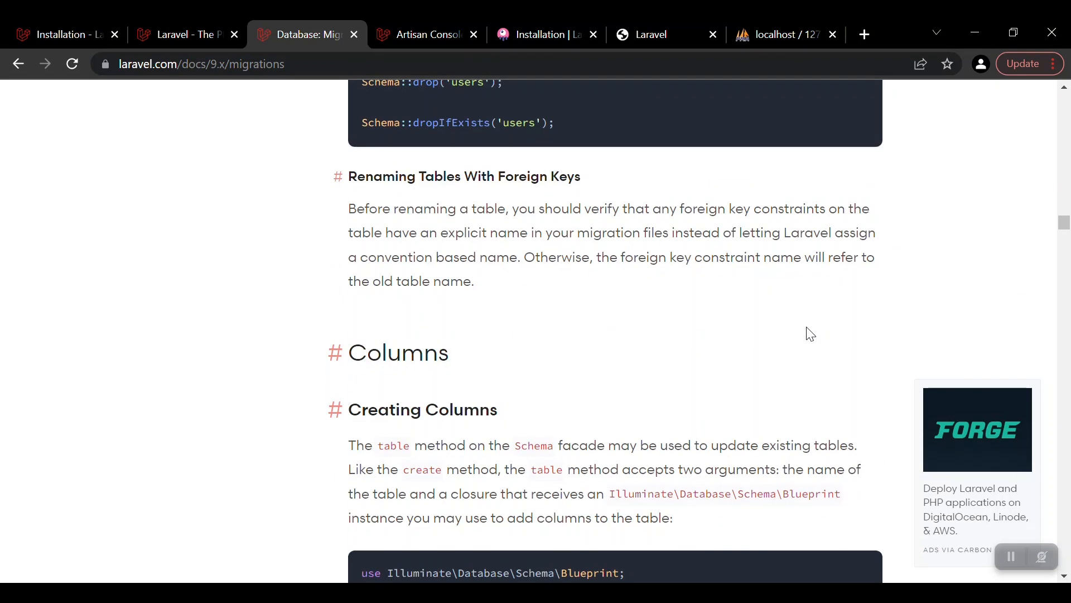
scroll("down", 3)
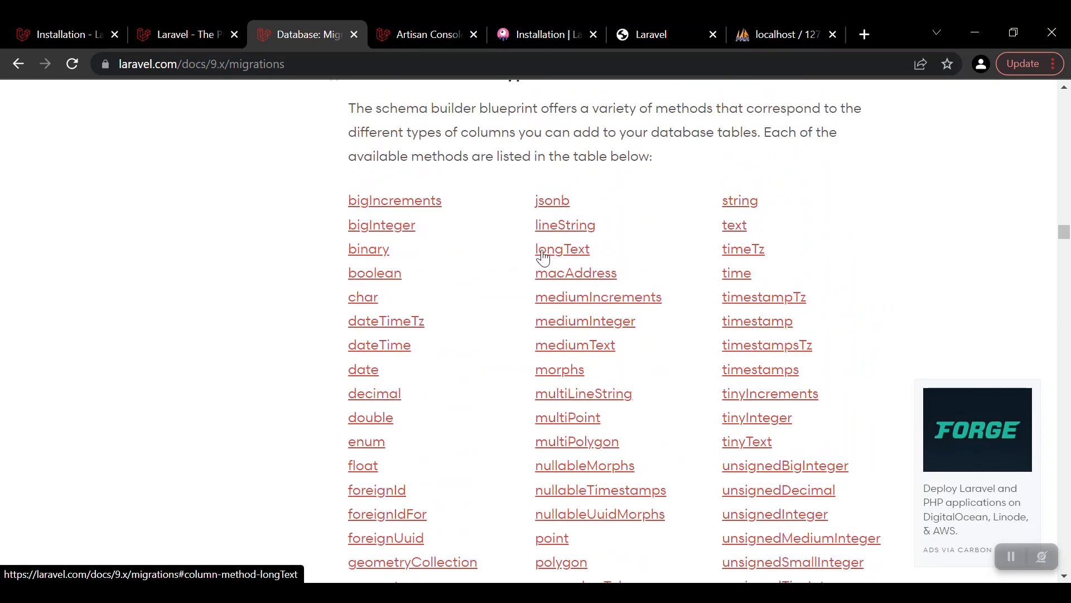
mouse_move(831, 168)
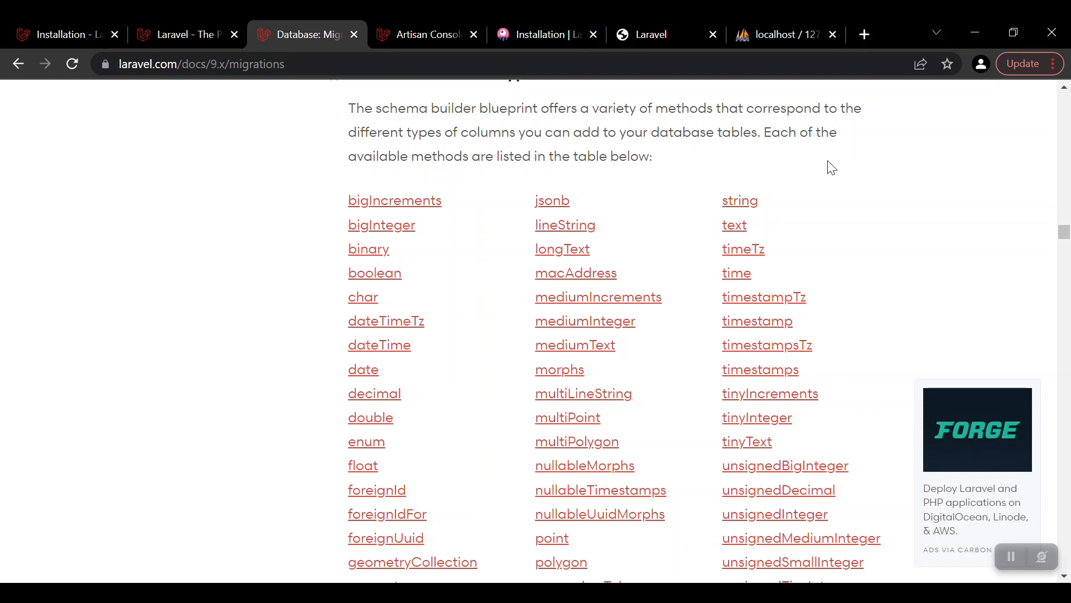
mouse_move(819, 181)
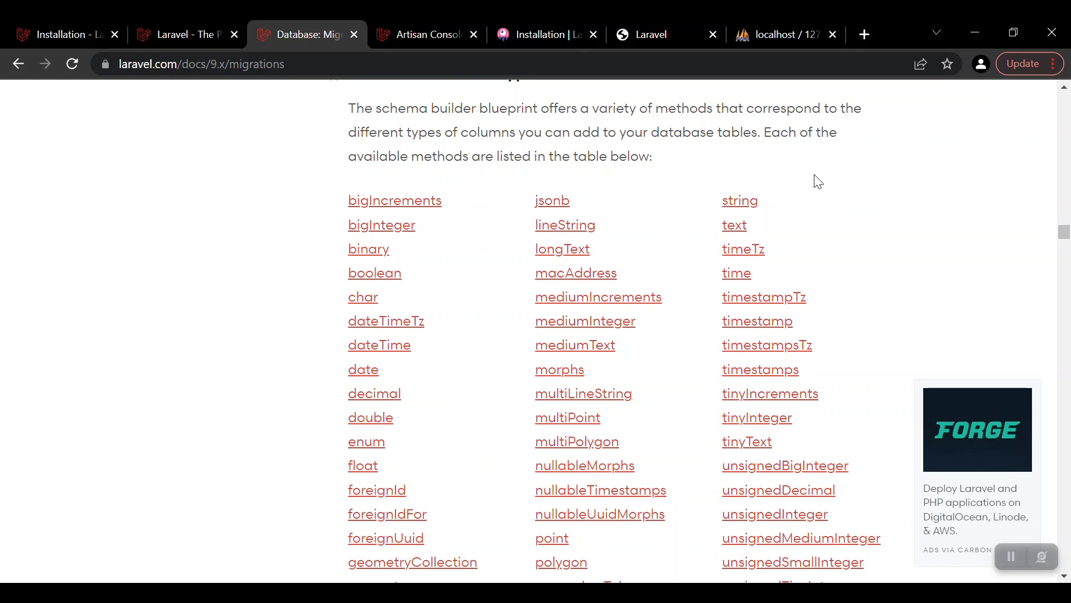
mouse_move(739, 200)
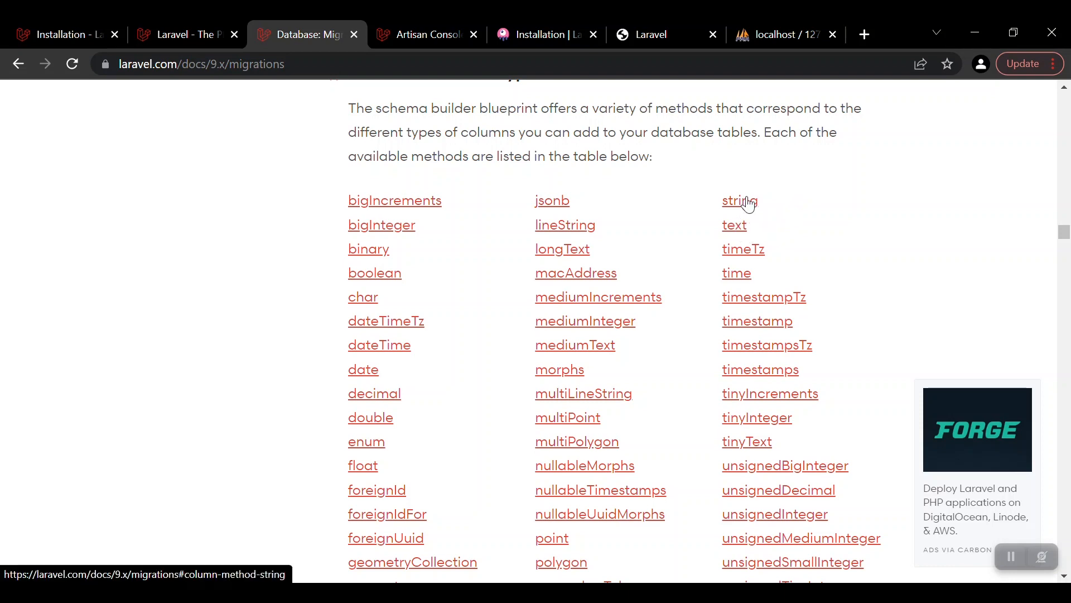
mouse_move(607, 248)
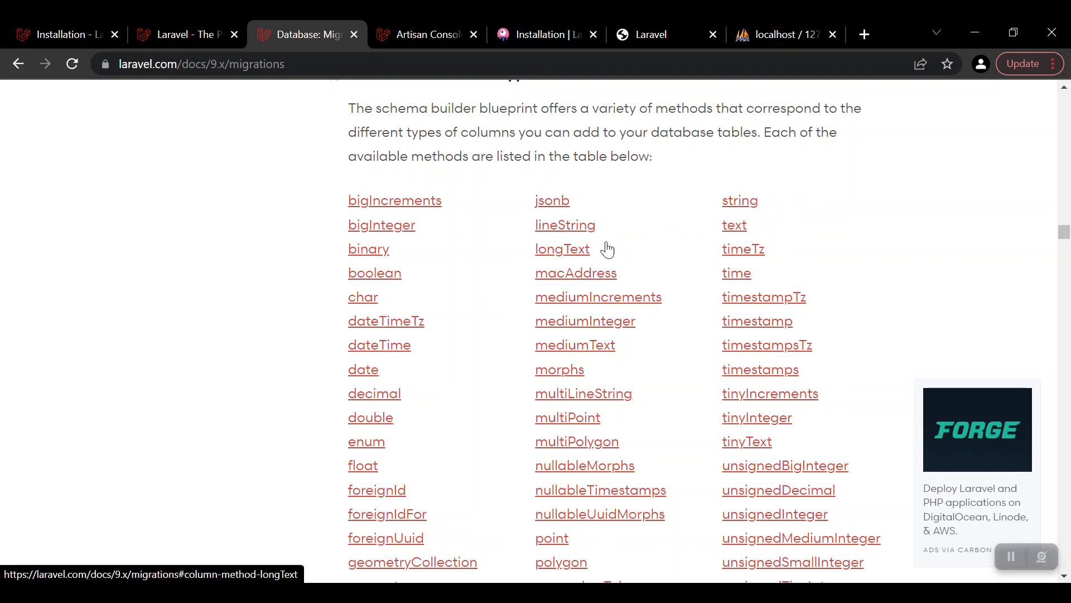
mouse_move(567, 255)
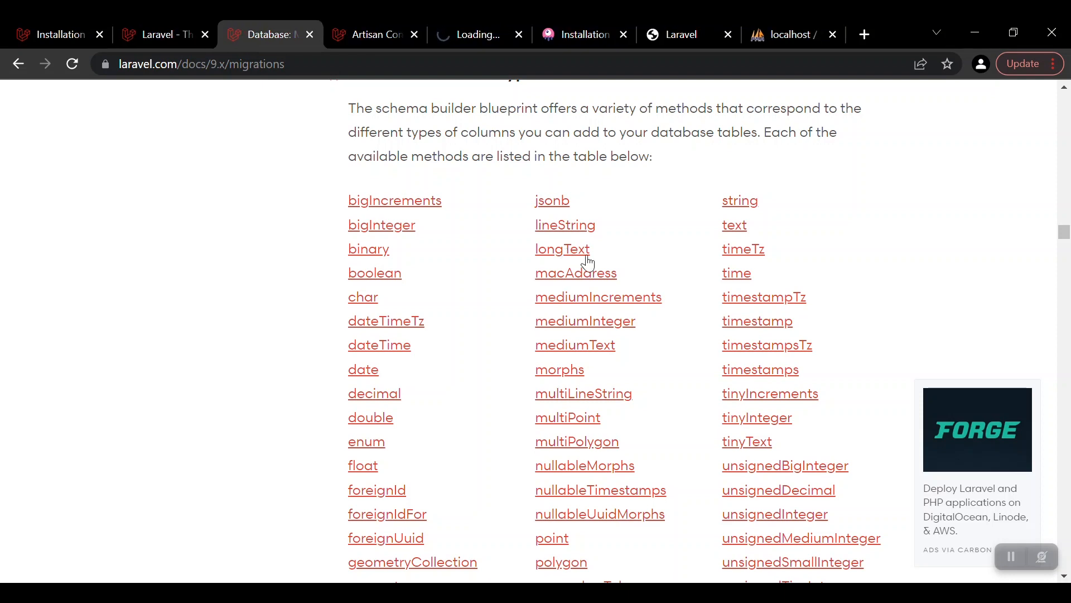
scroll("down", 3)
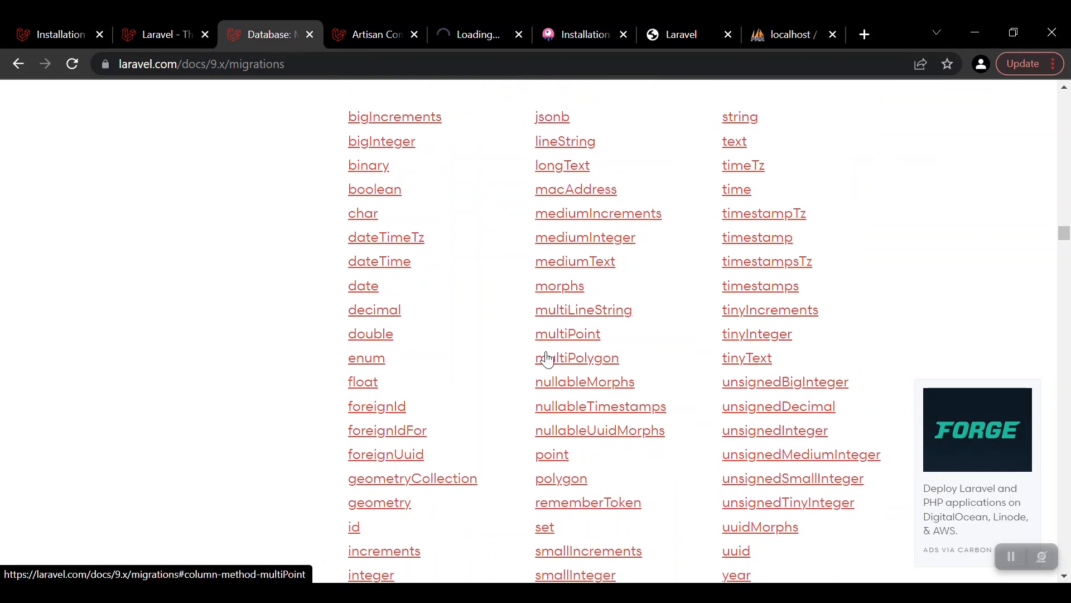
mouse_move(386, 453)
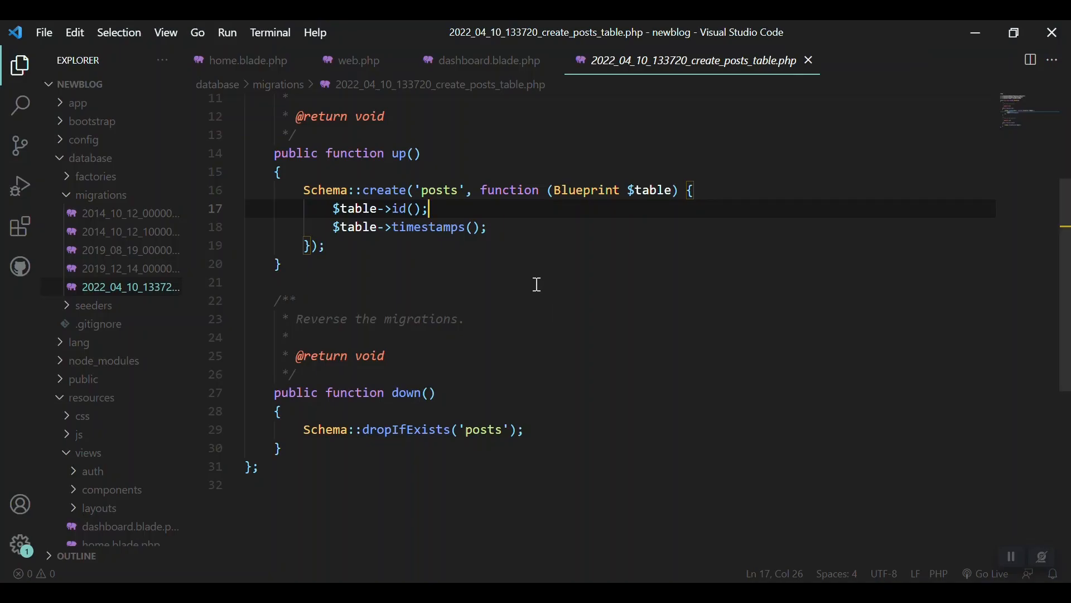
mouse_move(478, 209)
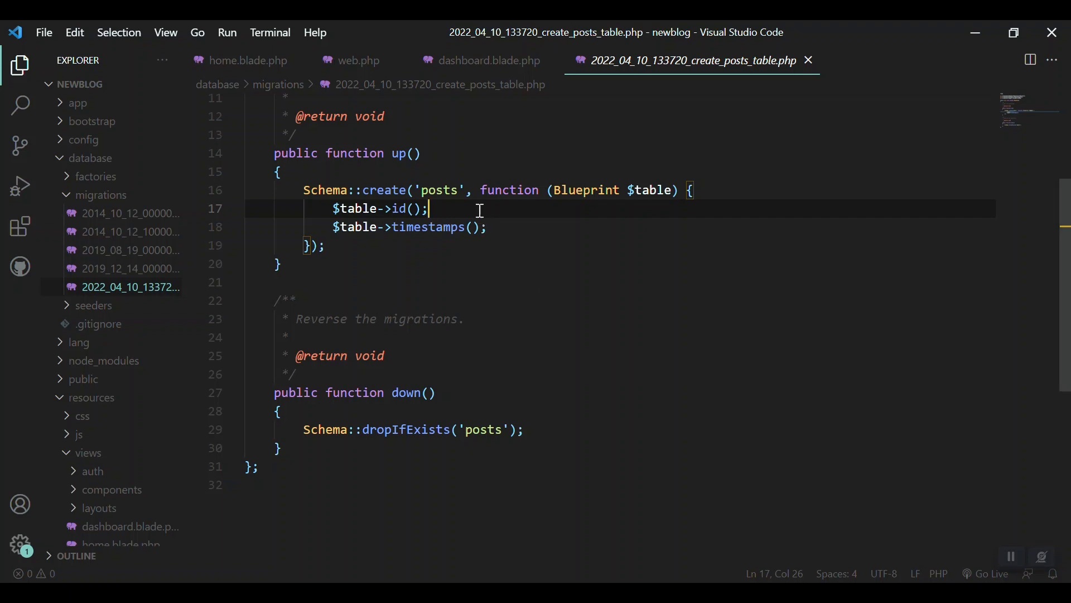
Step: Add $table->string('title') to the posts schema, renaming it from post_title
type("$table-?")
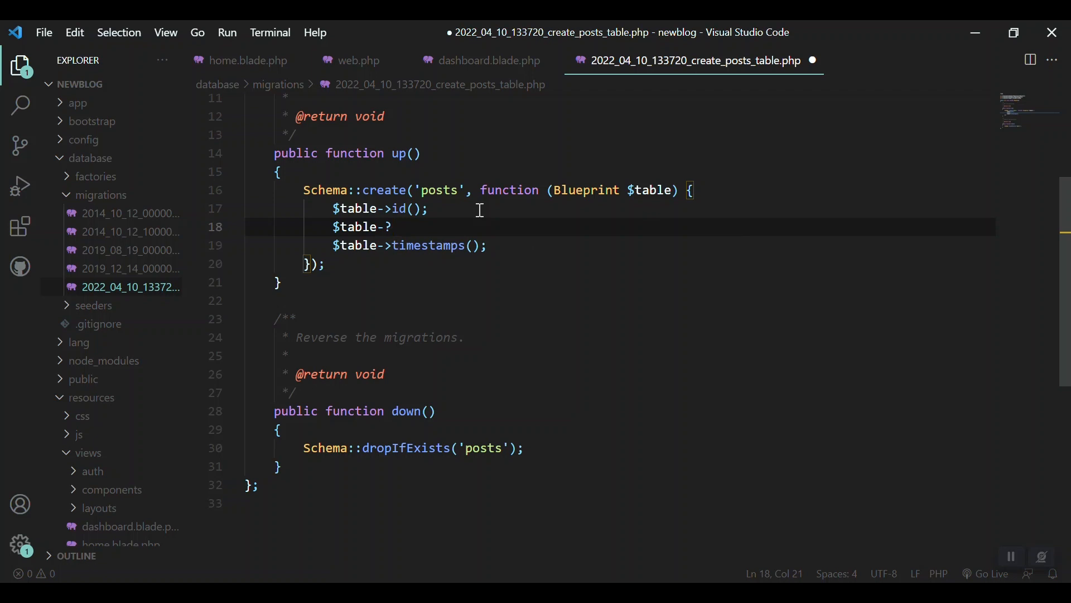
type("string()")
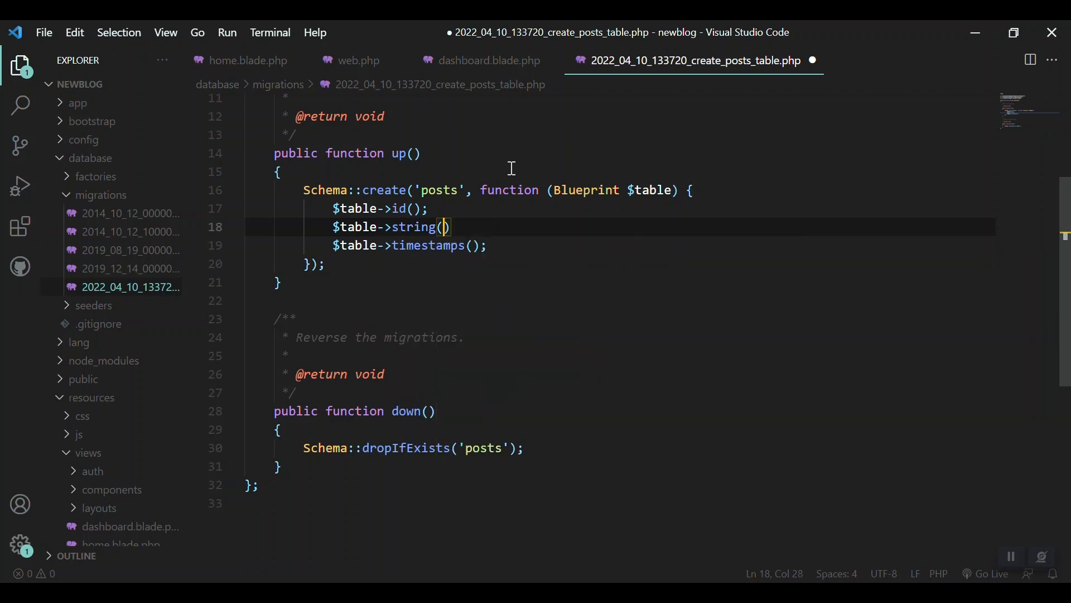
type("''")
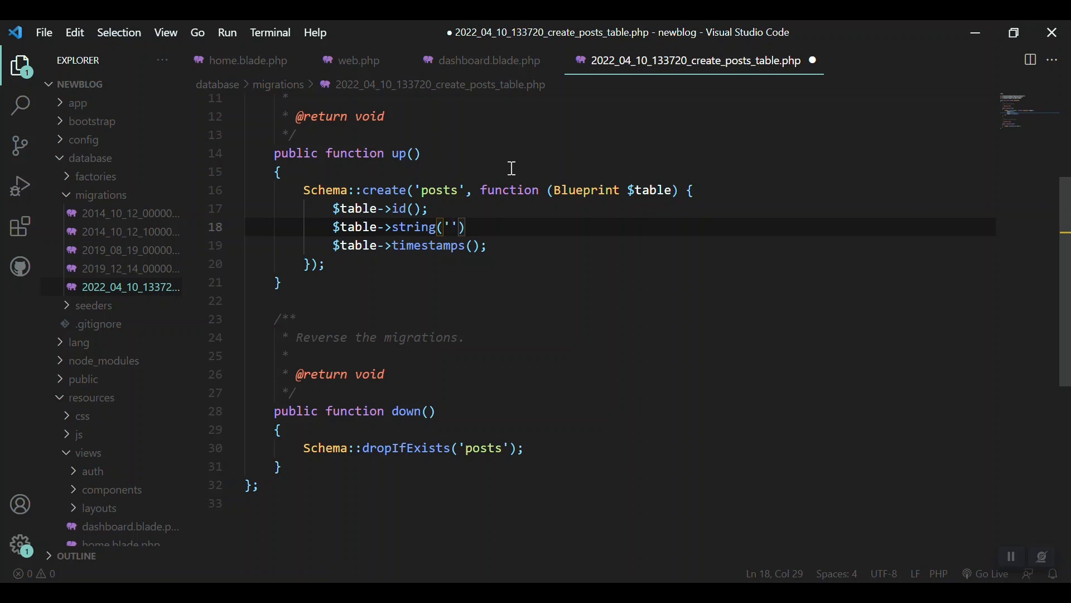
type("post_title")
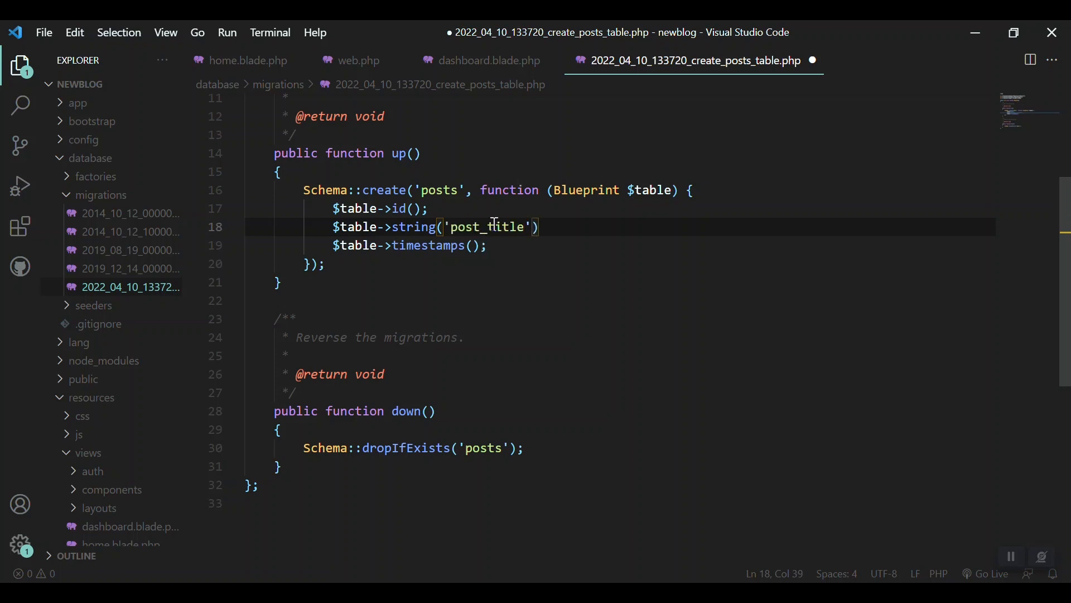
double_click(484, 227)
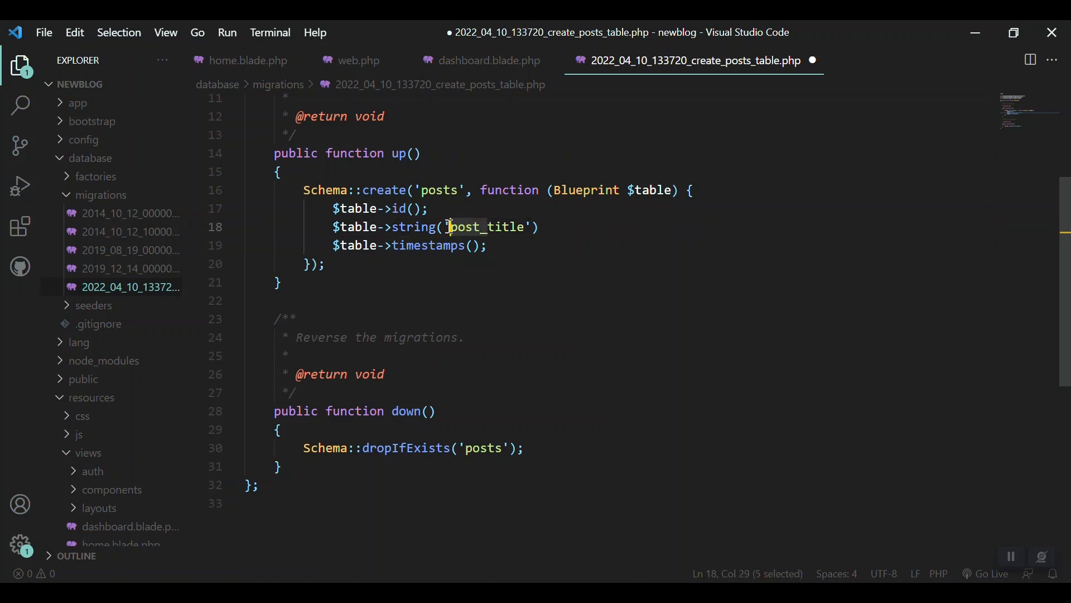
mouse_move(547, 274)
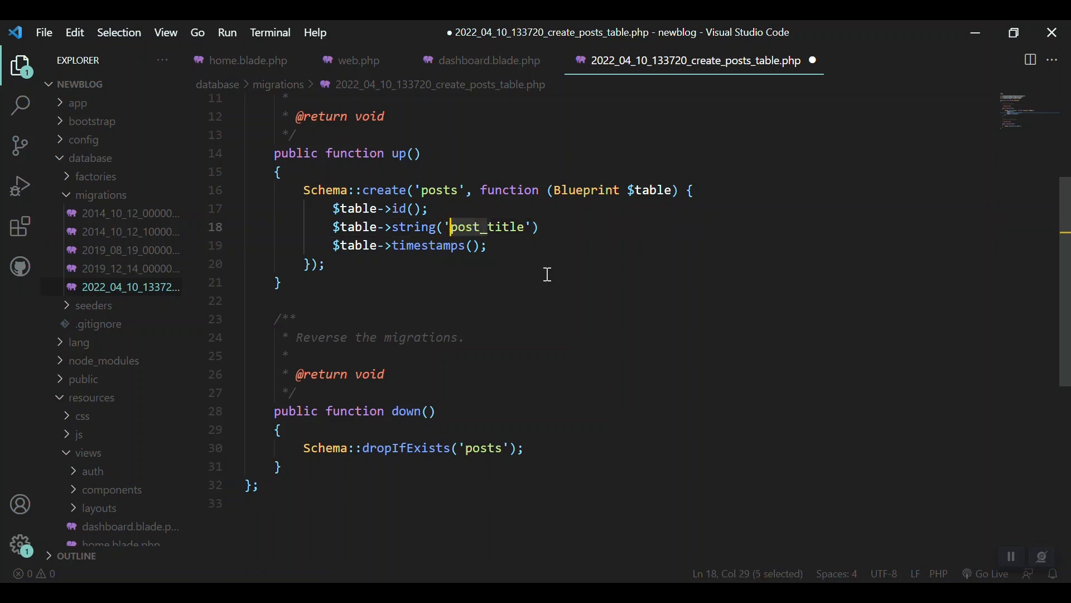
type("title")
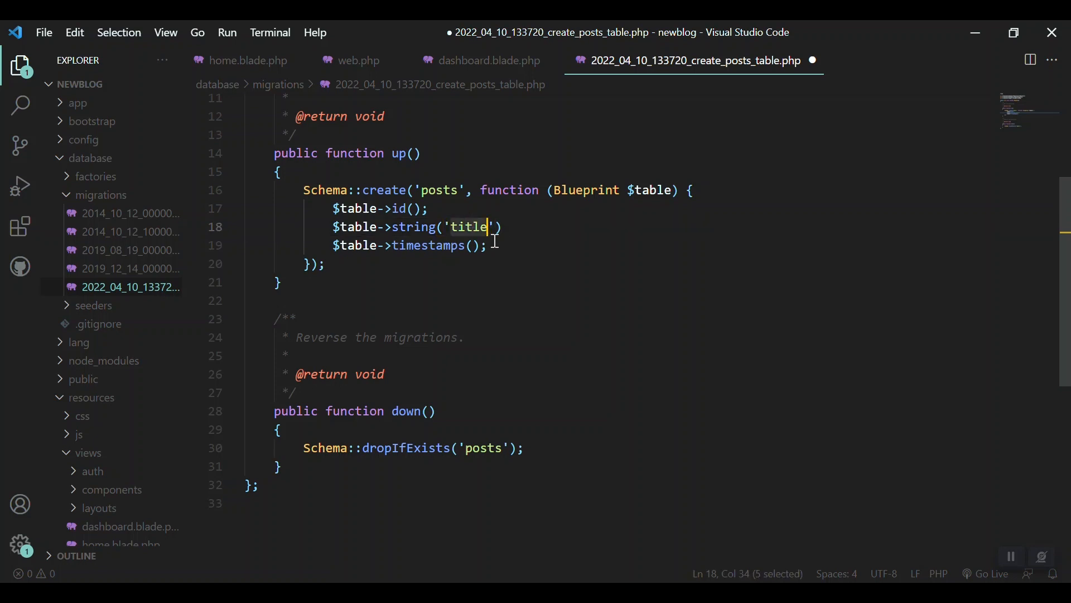
Step: Begin a longText content column on the line after title
left_click(502, 227)
type("$table-")
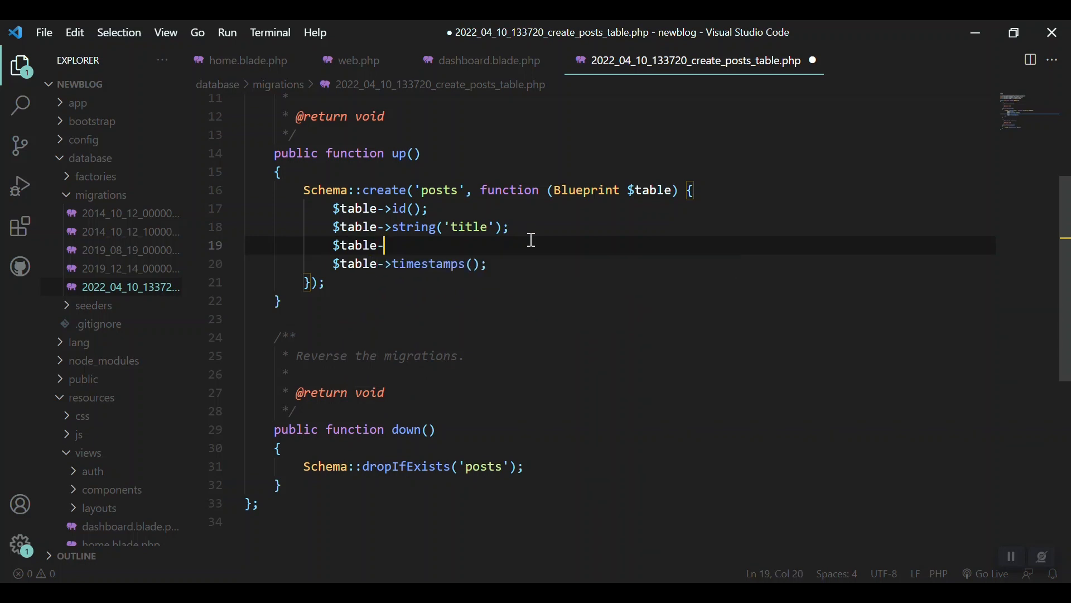
type(">")
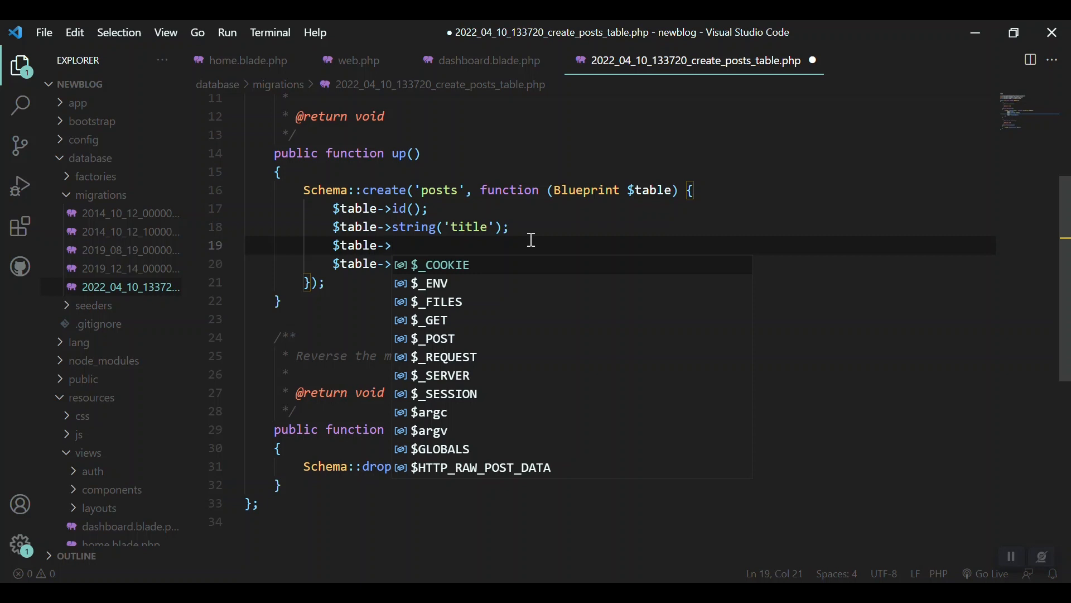
type("lon")
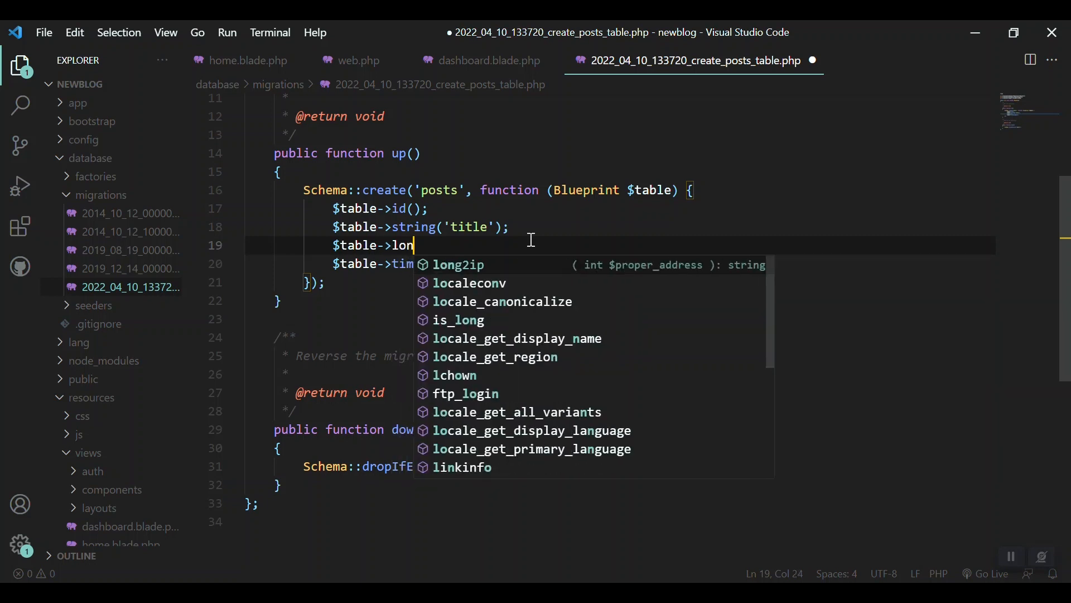
type("gText('content');")
type("$table-?")
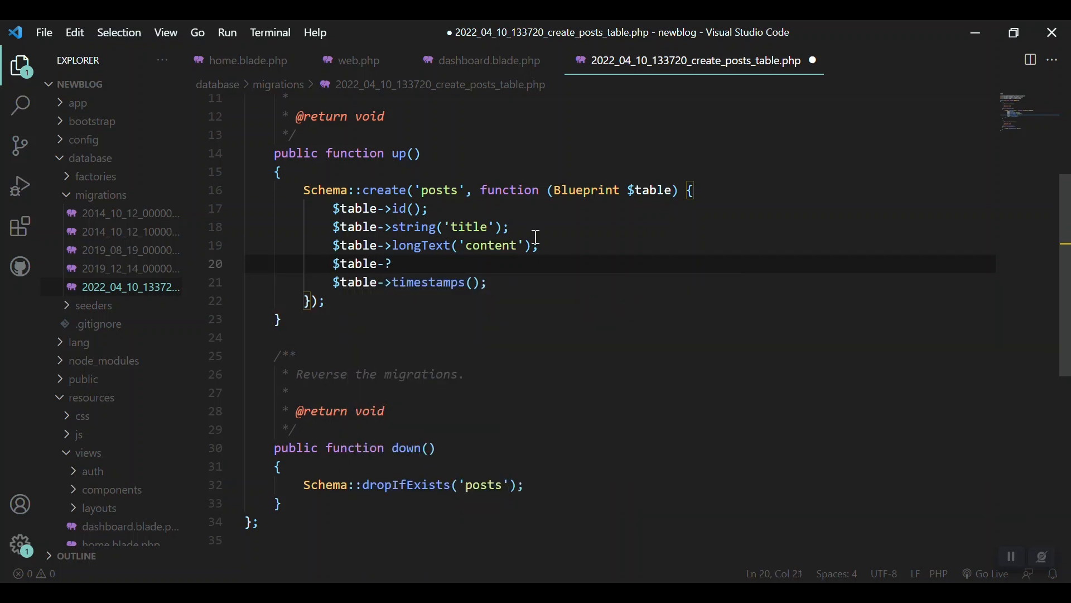
key("Backspace")
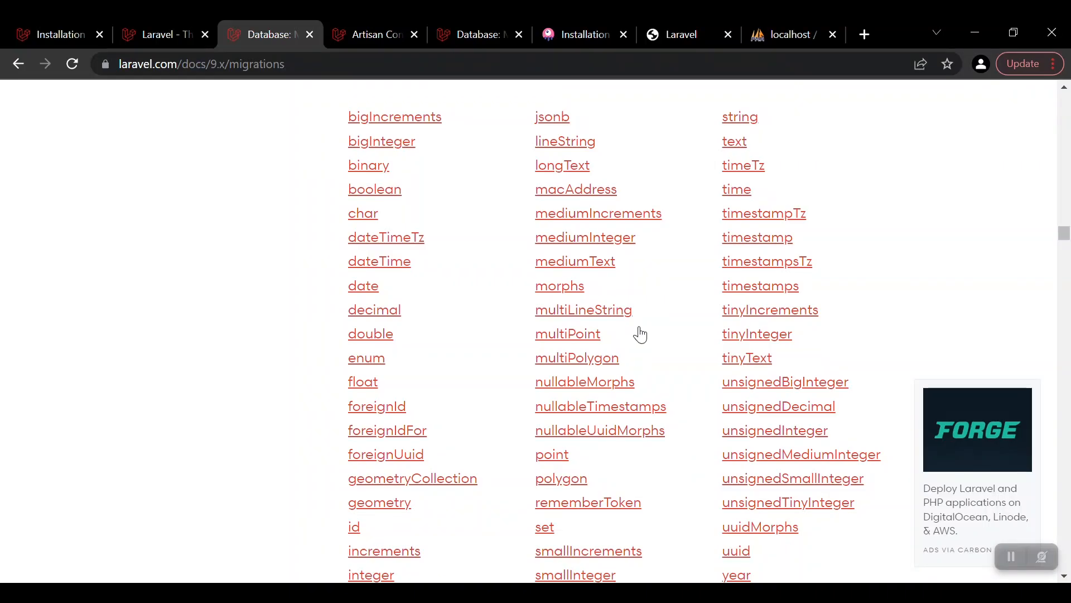
mouse_move(492, 313)
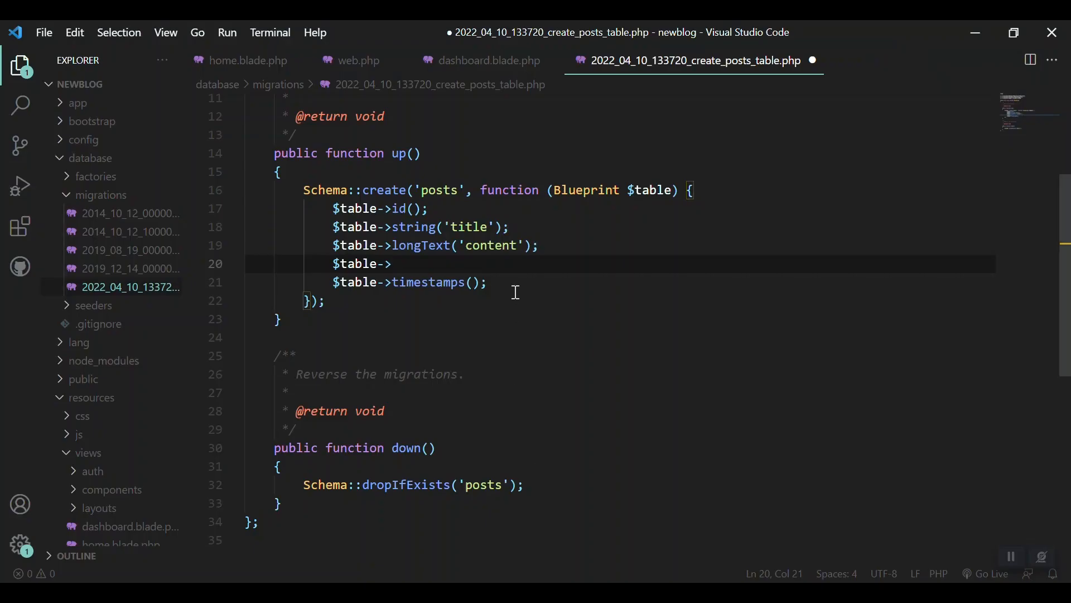
Step: Add a foreignUuid('user_id') column, save, and make content ->nullable()
type("foreignUuid('user_id');")
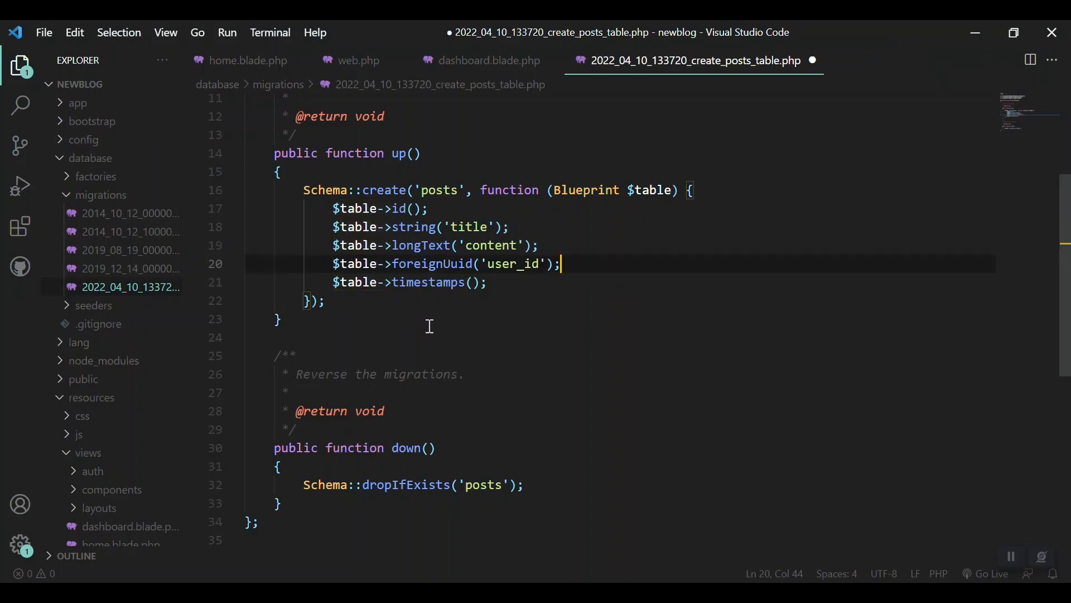
key("ctrl+s")
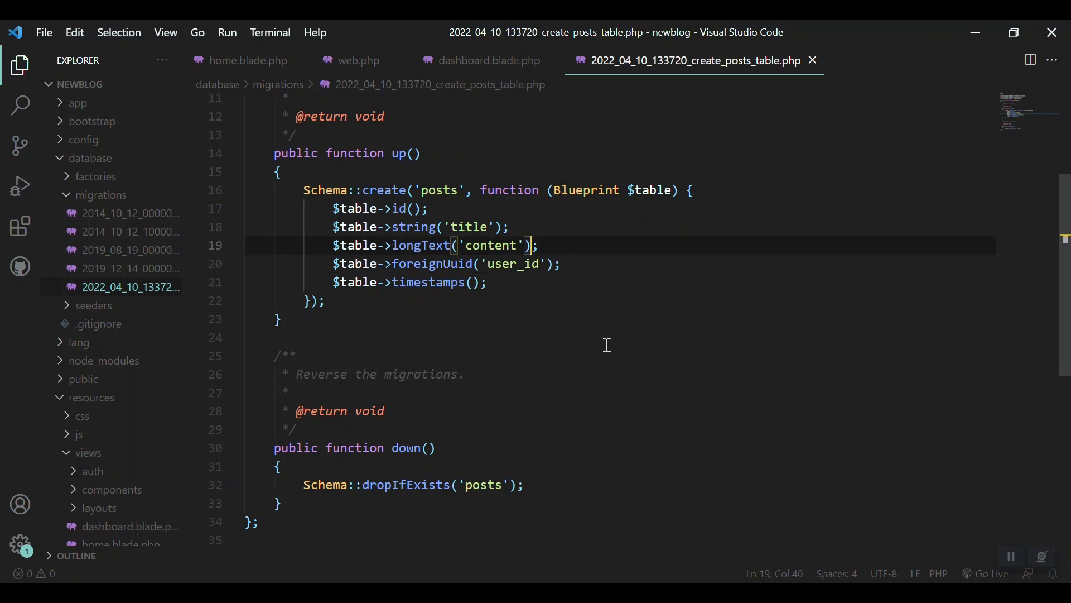
type("->nullable")
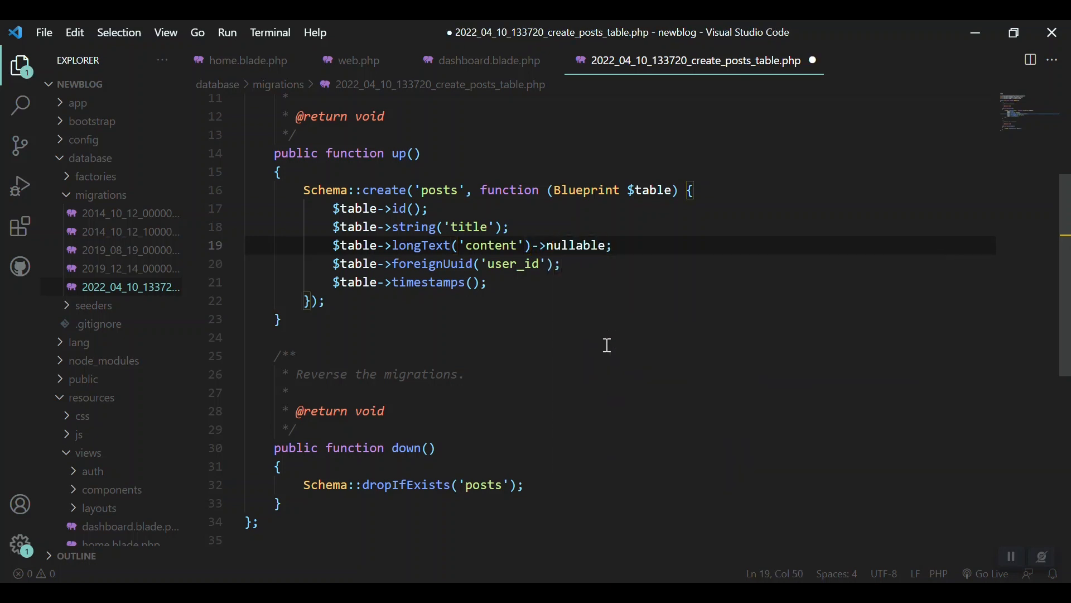
type("()")
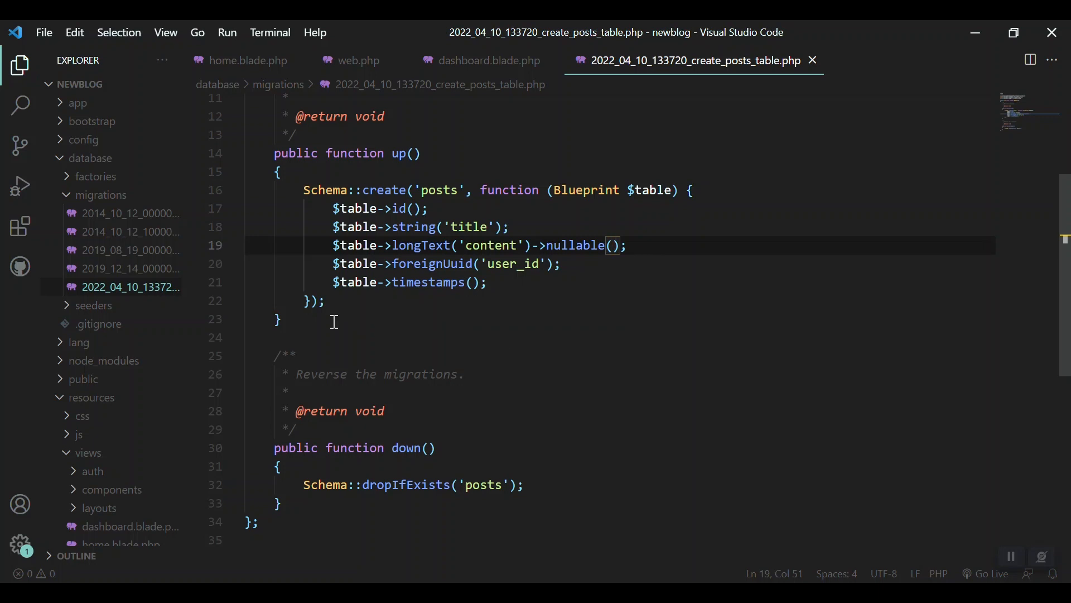
left_click(325, 300)
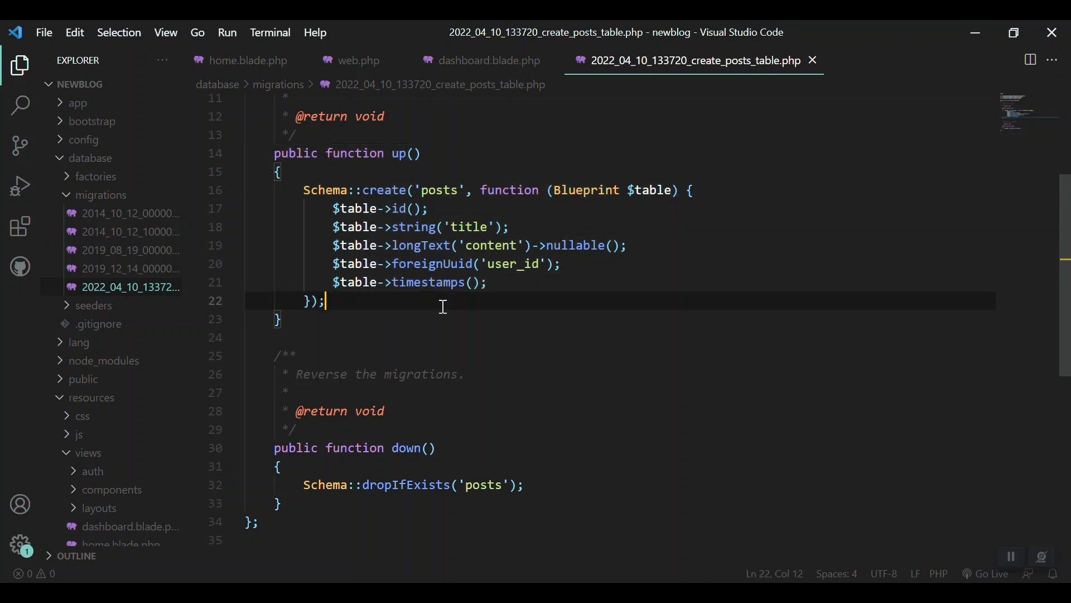
mouse_move(408, 210)
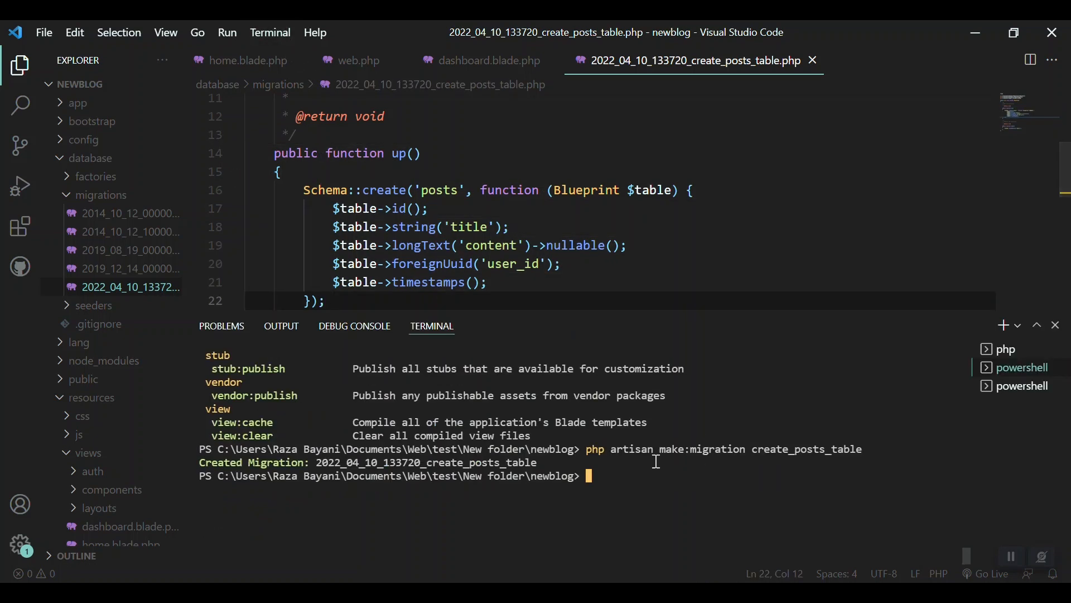
mouse_move(637, 485)
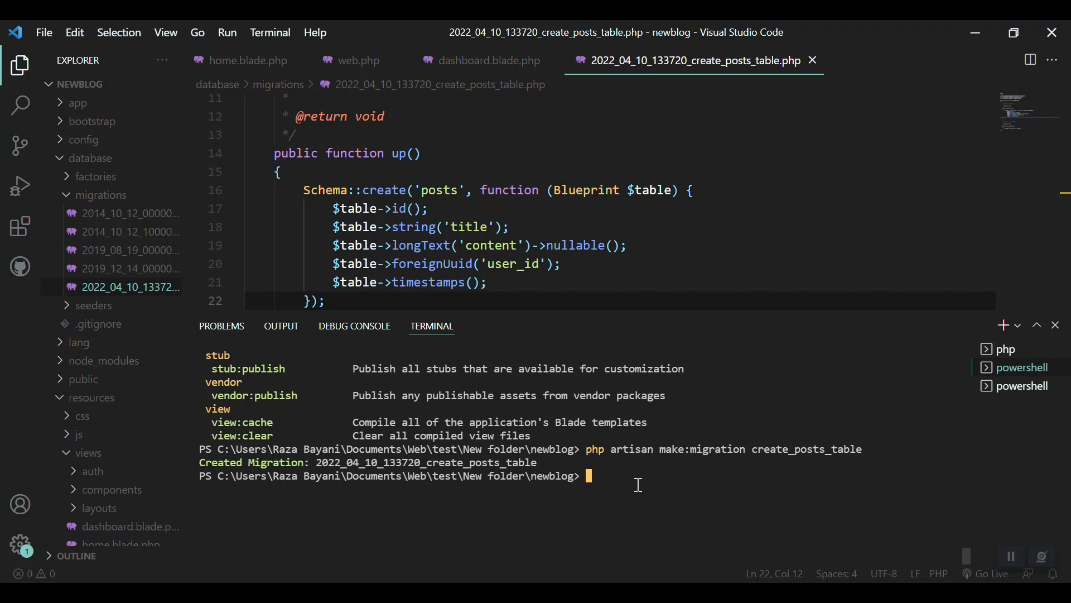
Step: Run php artisan migrate in the terminal to create the posts table
type("php artisan migrate")
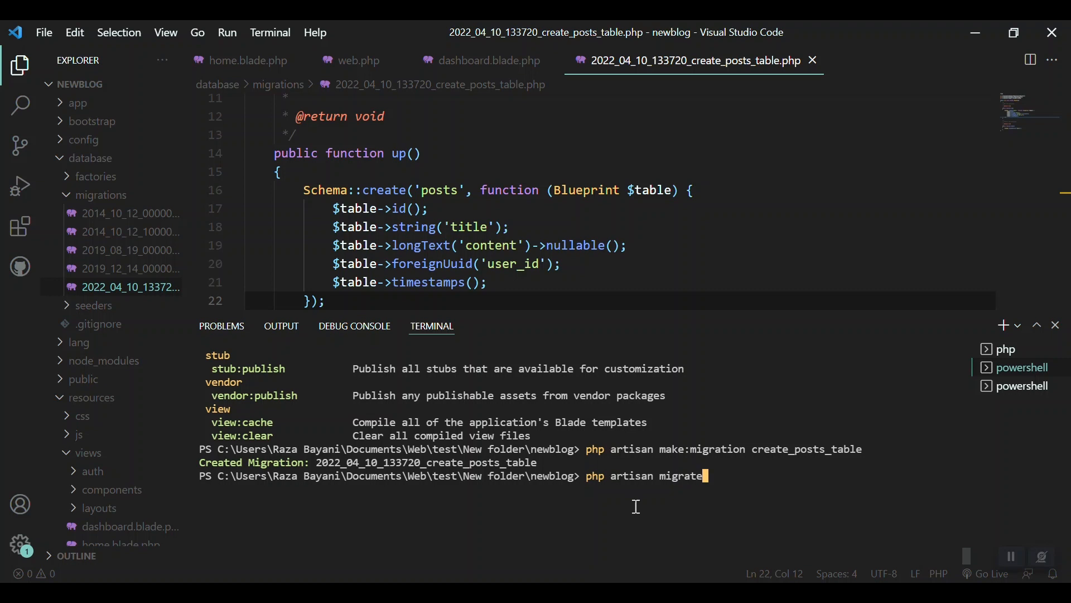
key("enter")
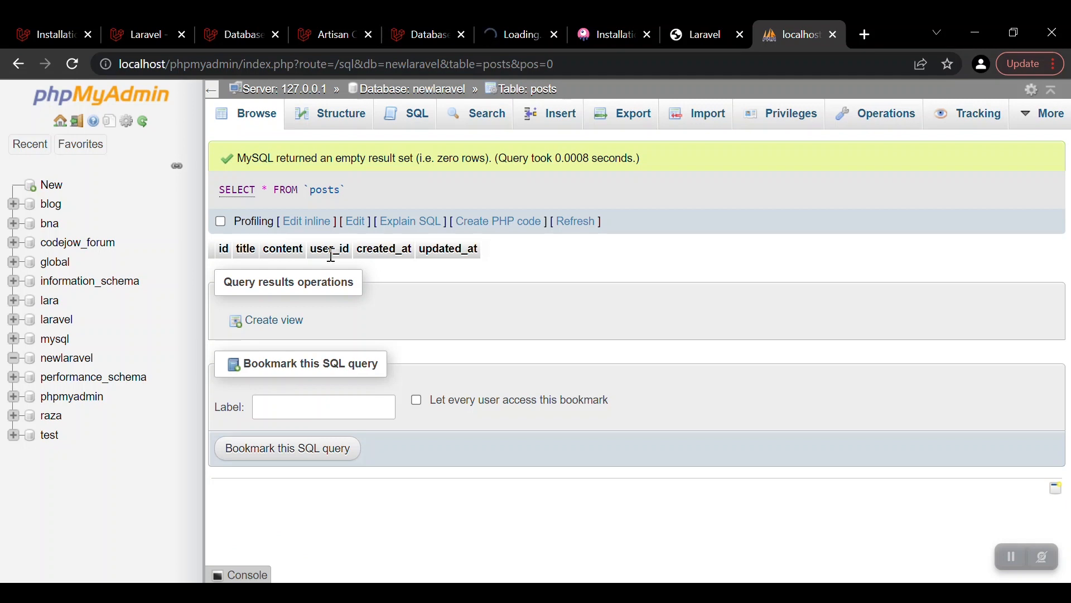
mouse_move(244, 248)
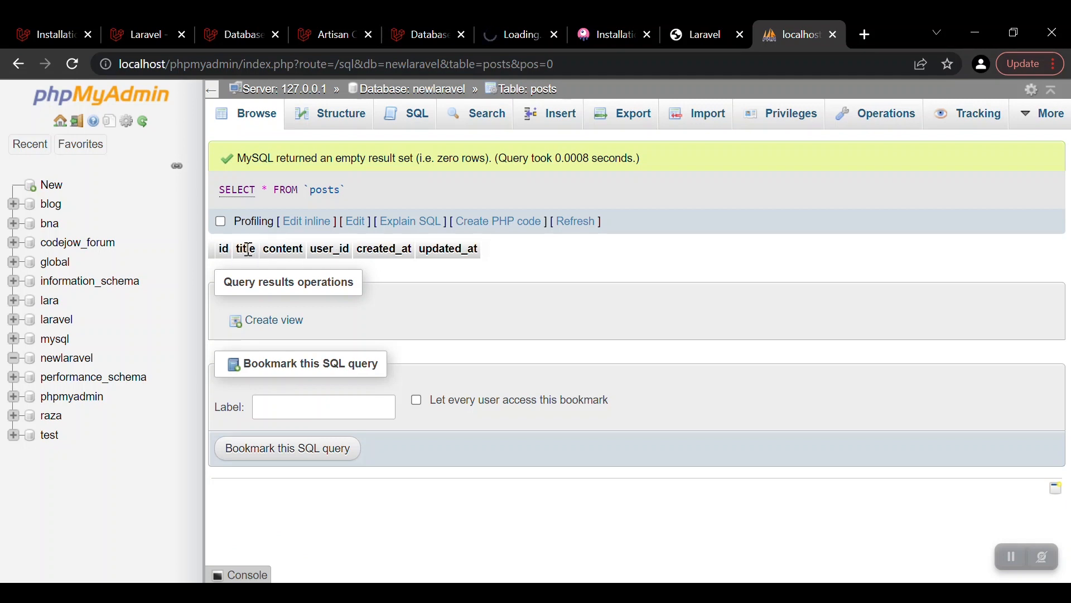